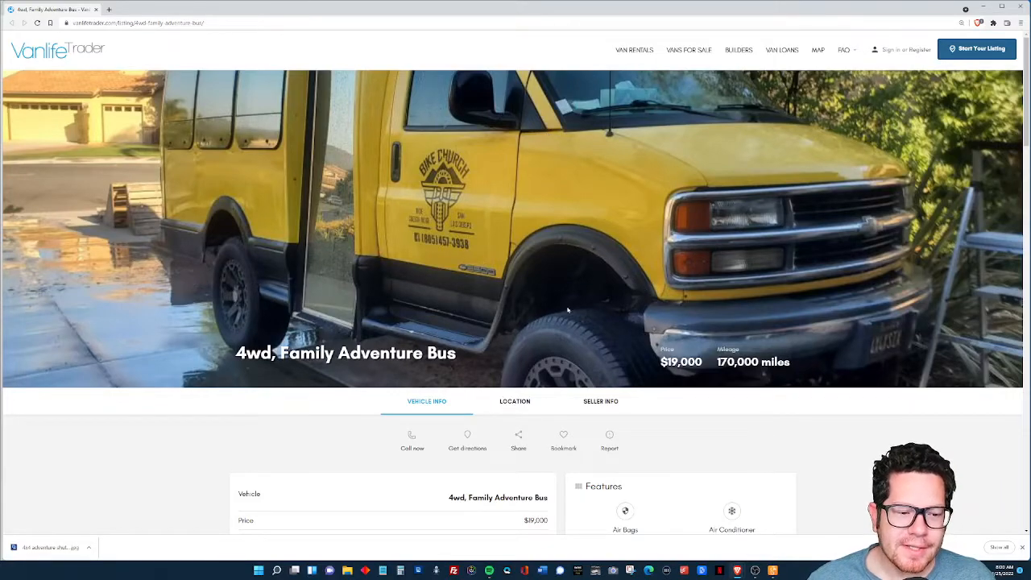
mouse_move(541, 324)
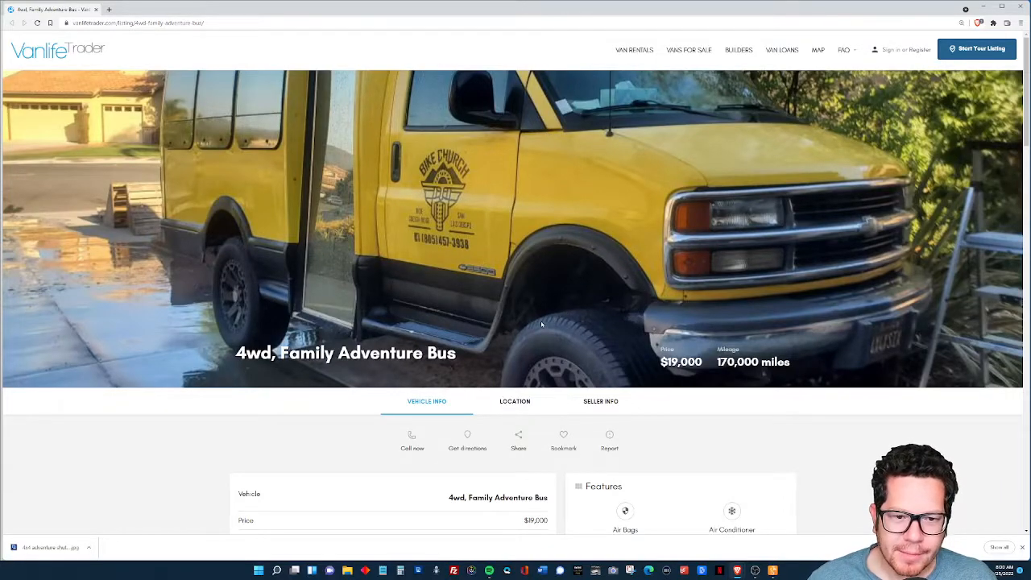
Scroll down the 4WD Family Adventure Bus listing past Vehicle Info and Features.
scroll("down", 3)
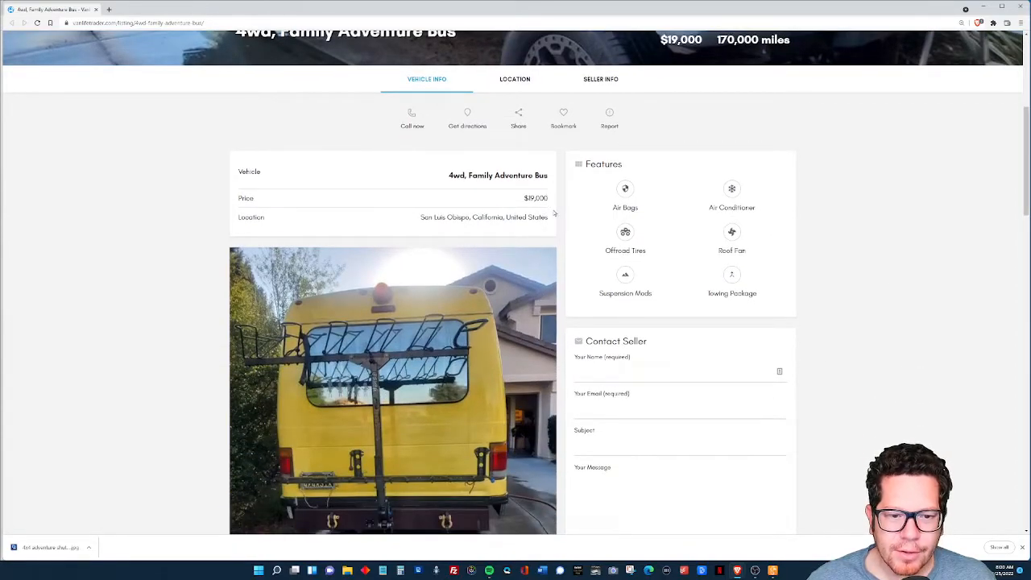
scroll("down", 3)
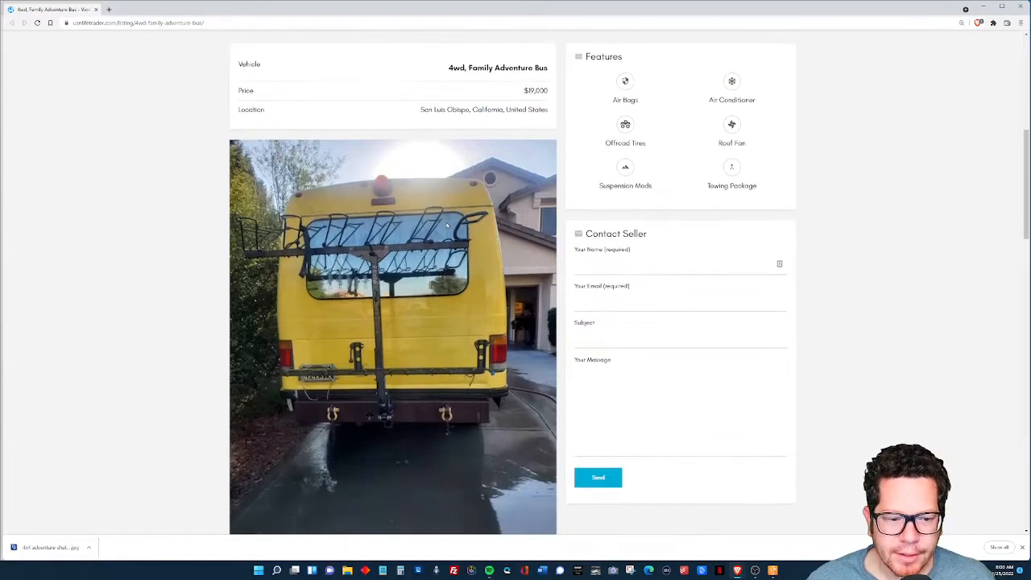
mouse_move(270, 251)
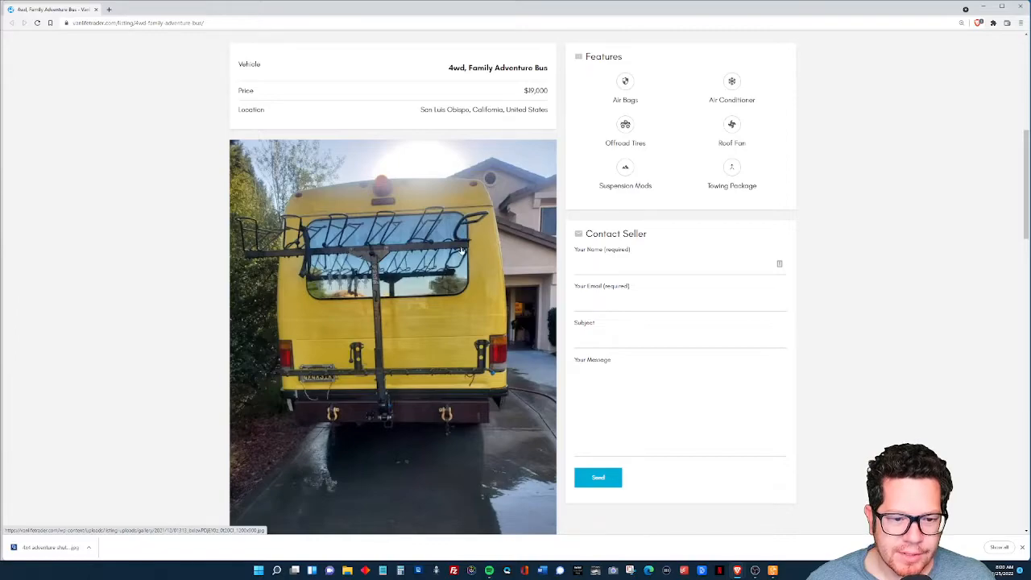
scroll("down", 3)
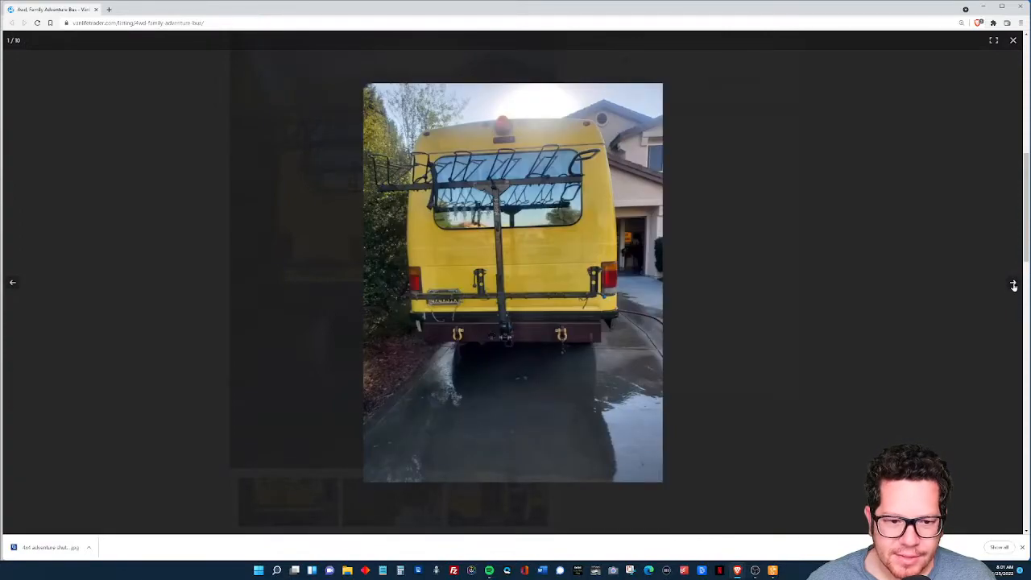
Page through the bus photos, including the side view, to the final aerial trail shot, 10 of 10.
left_click(1014, 282)
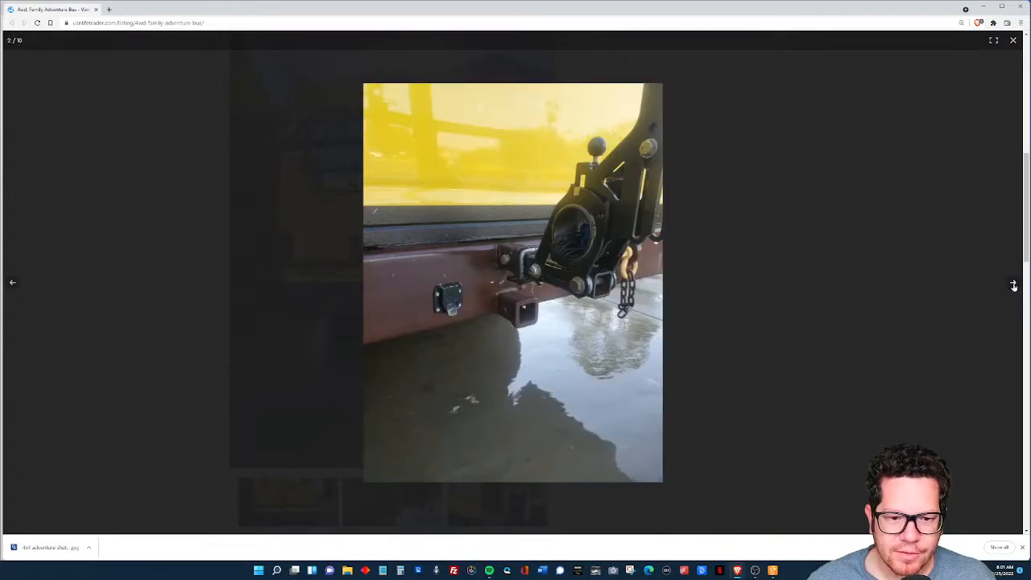
left_click(1014, 282)
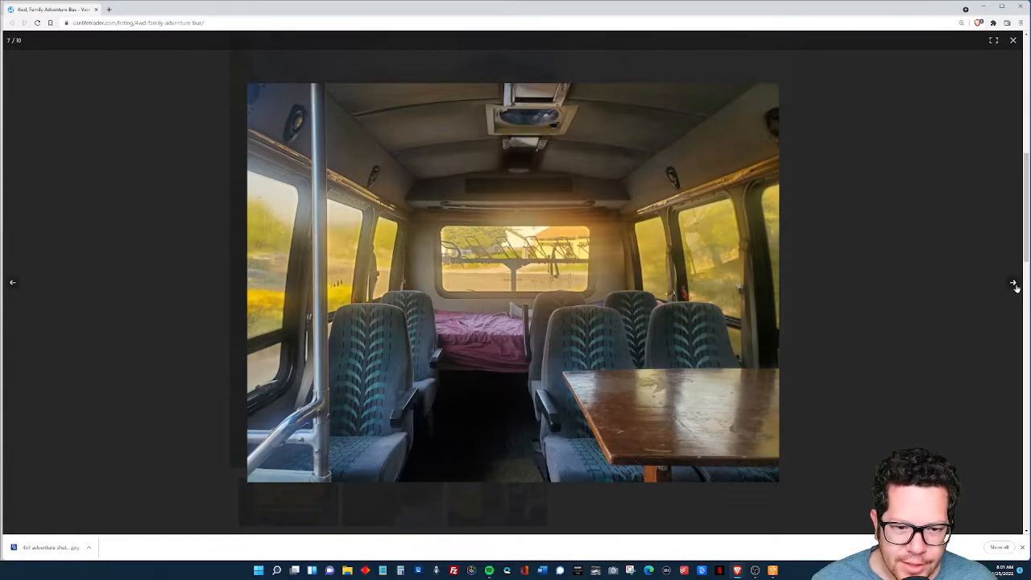
left_click(1015, 282)
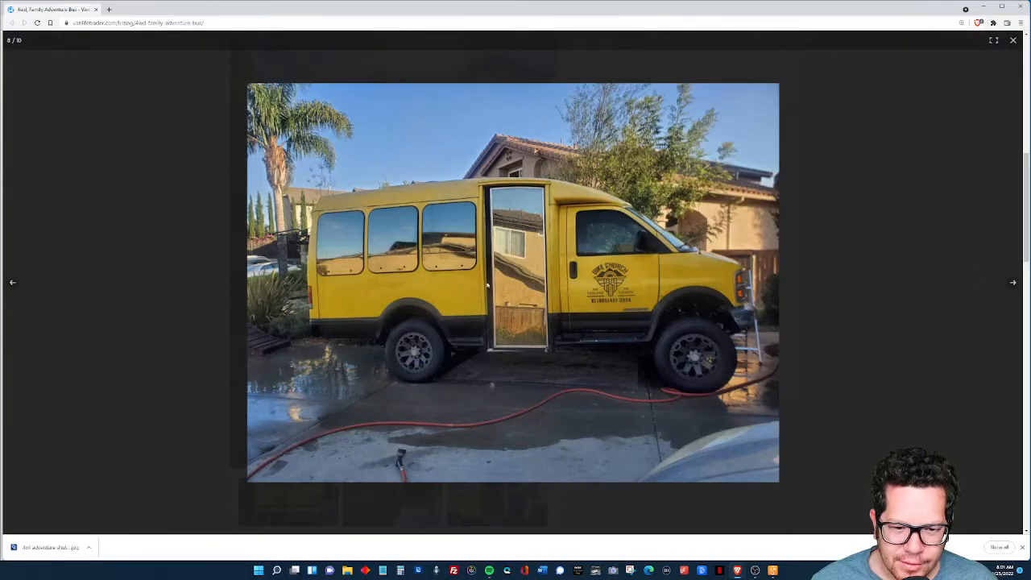
mouse_move(513, 310)
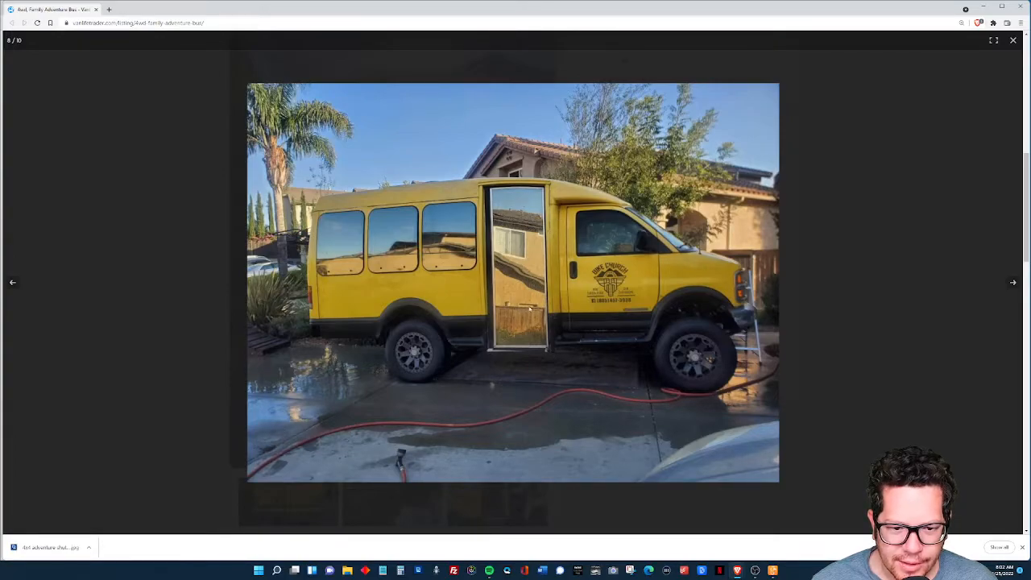
mouse_move(1023, 302)
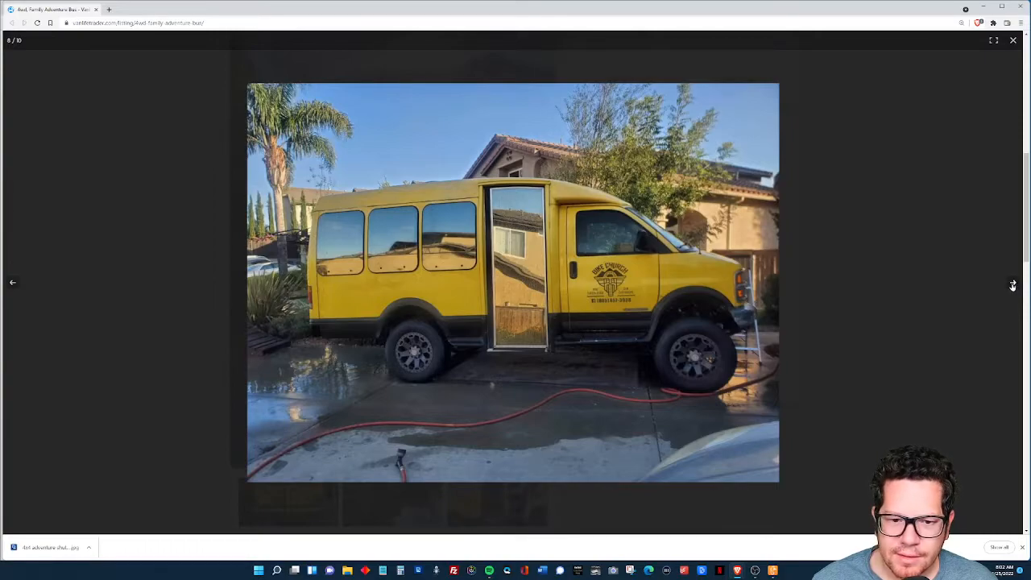
mouse_move(1013, 282)
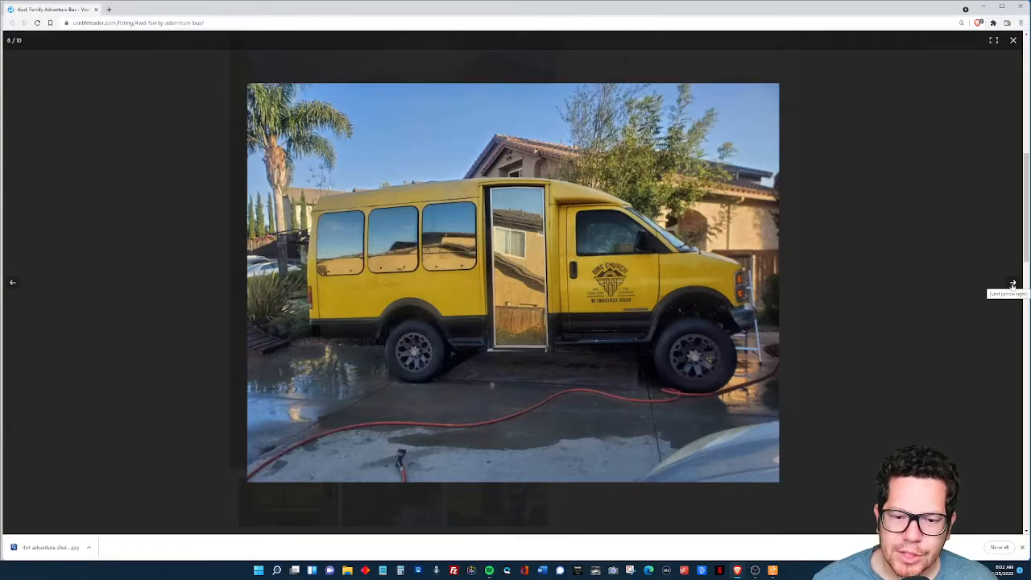
left_click(1013, 282)
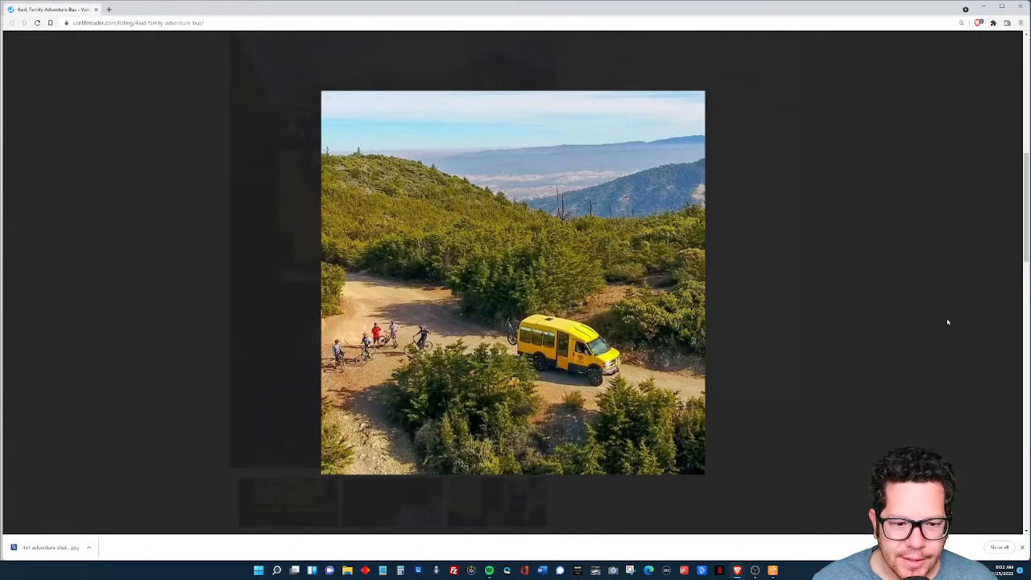
left_click(513, 279)
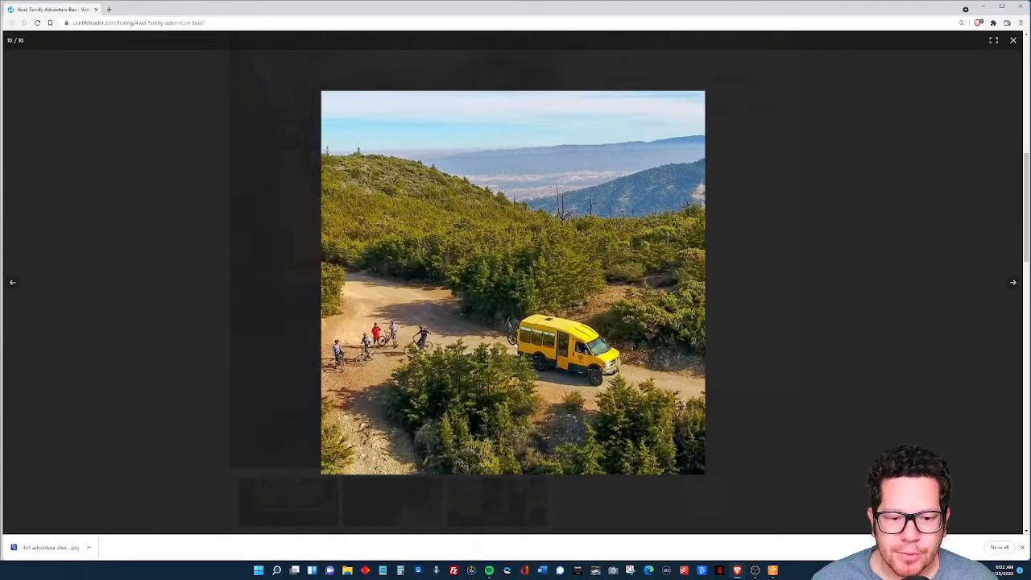
mouse_move(755, 365)
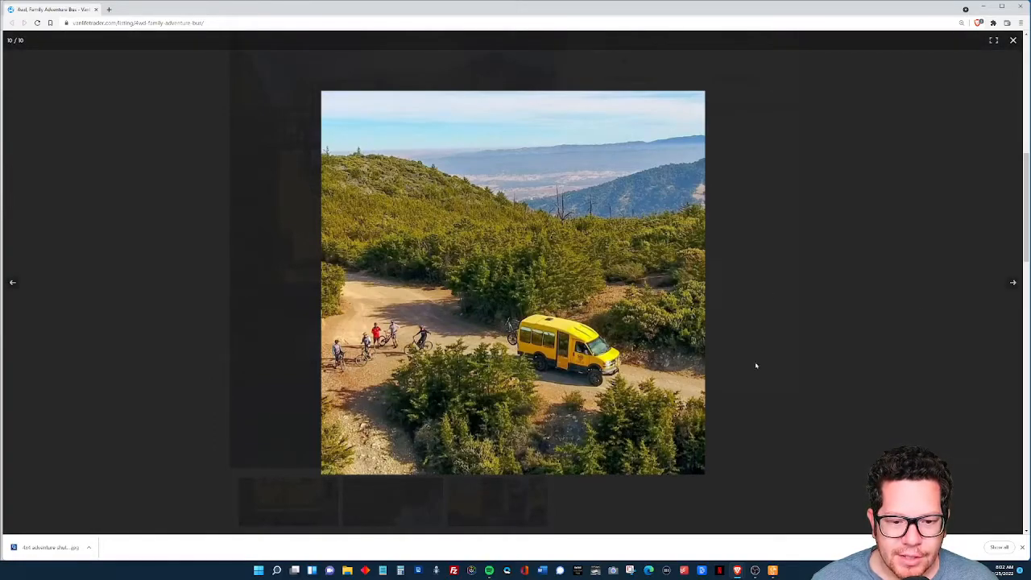
mouse_move(813, 345)
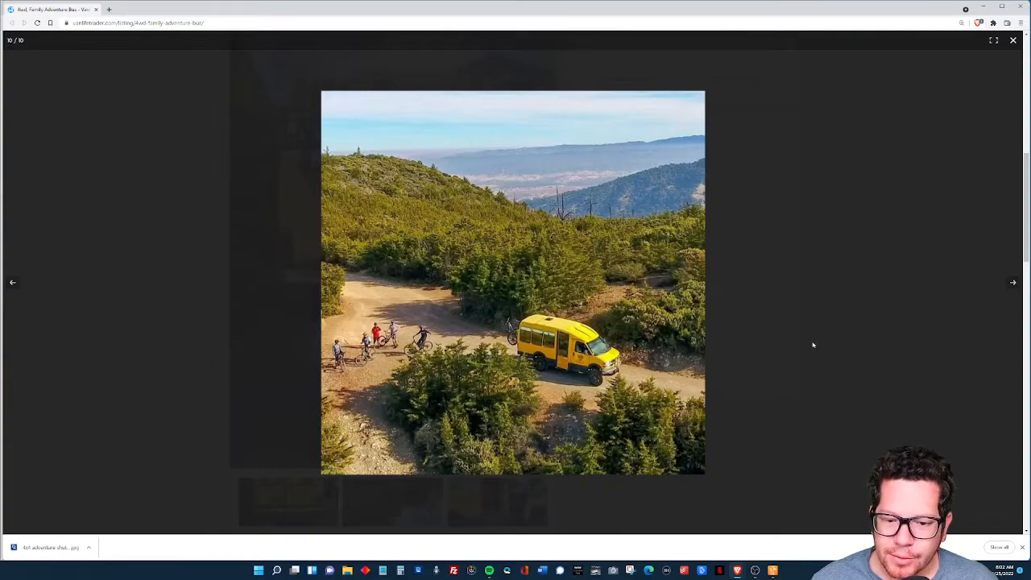
Close the gallery, show Seller Info, and open the seller's bikechurchshuttles Instagram profile.
left_click(1014, 40)
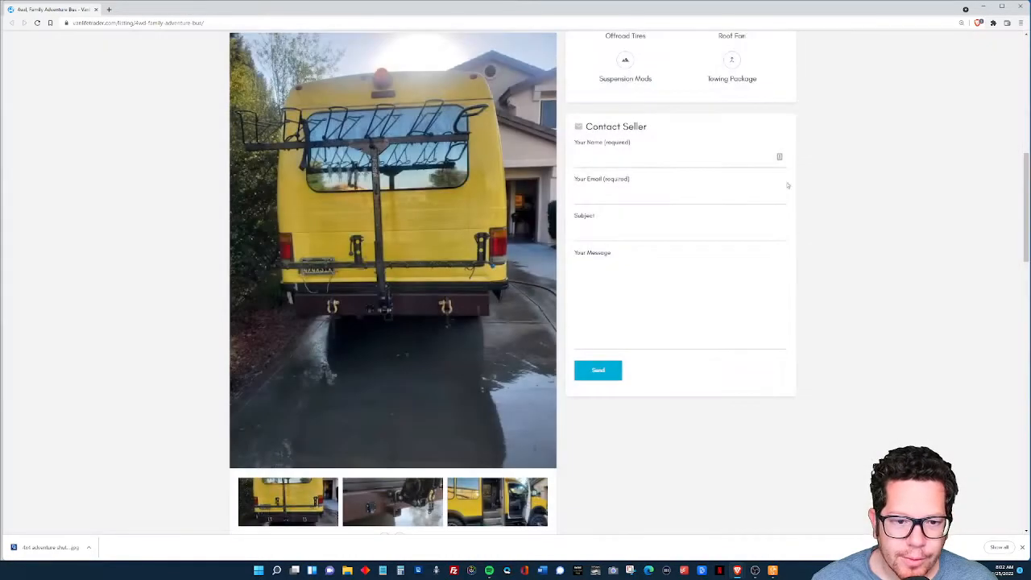
scroll("up", 3)
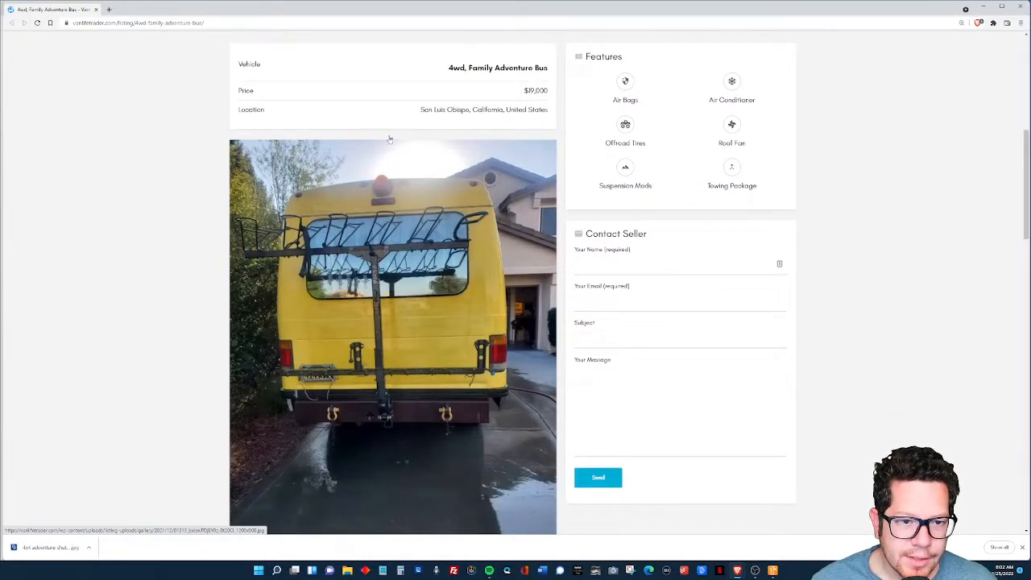
scroll("up", 3)
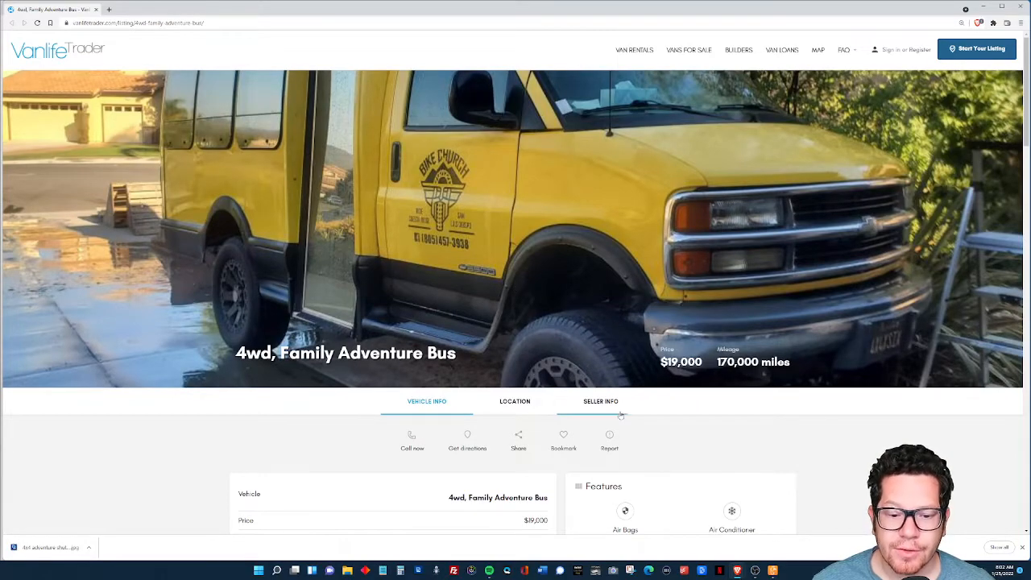
left_click(601, 402)
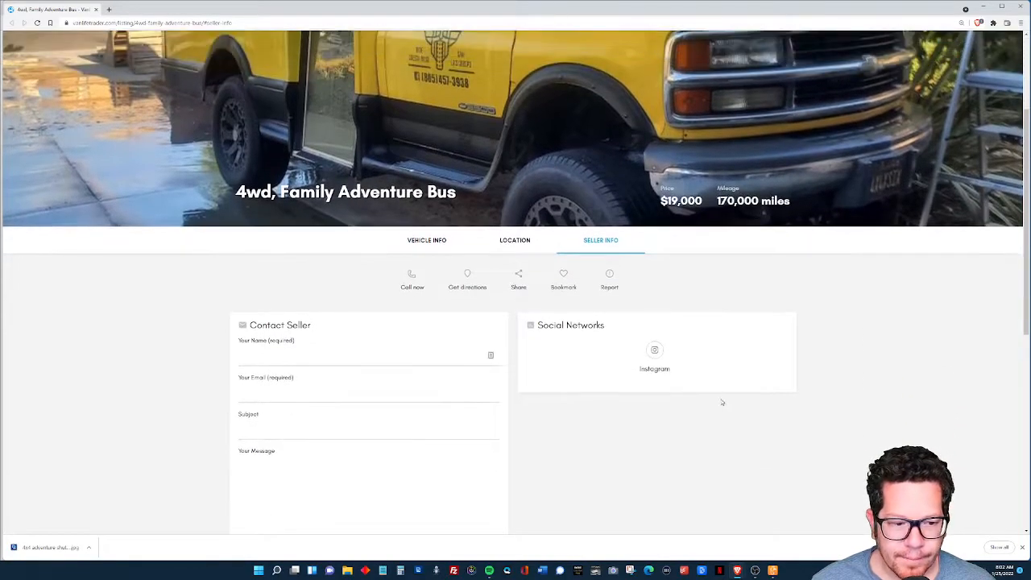
mouse_move(654, 350)
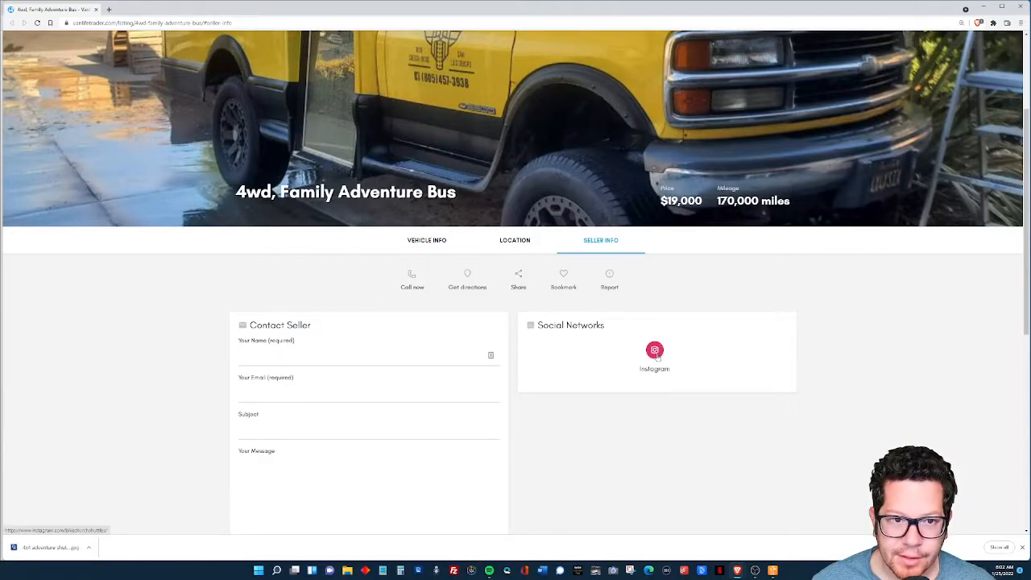
left_click(204, 9)
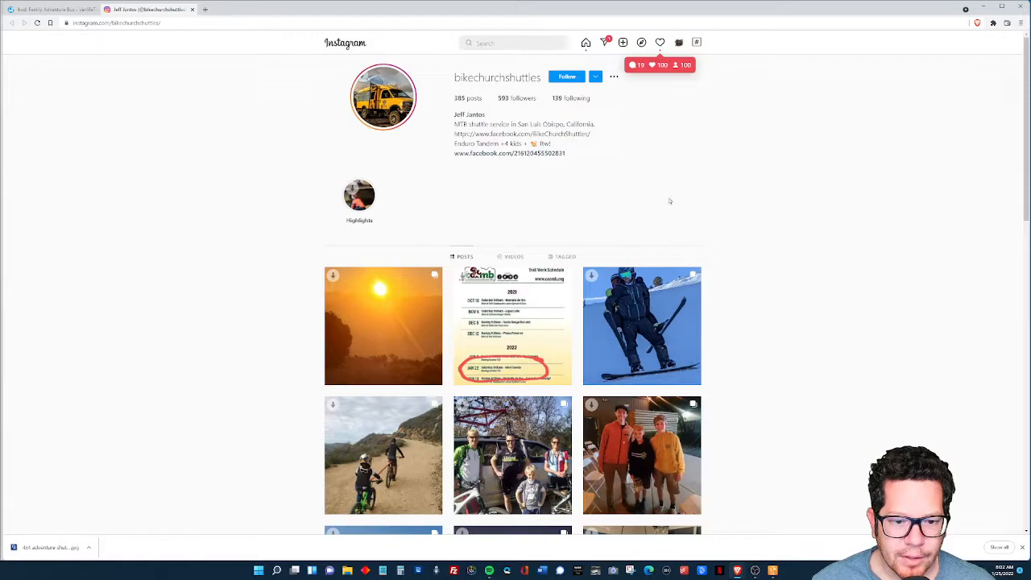
scroll("down", 3)
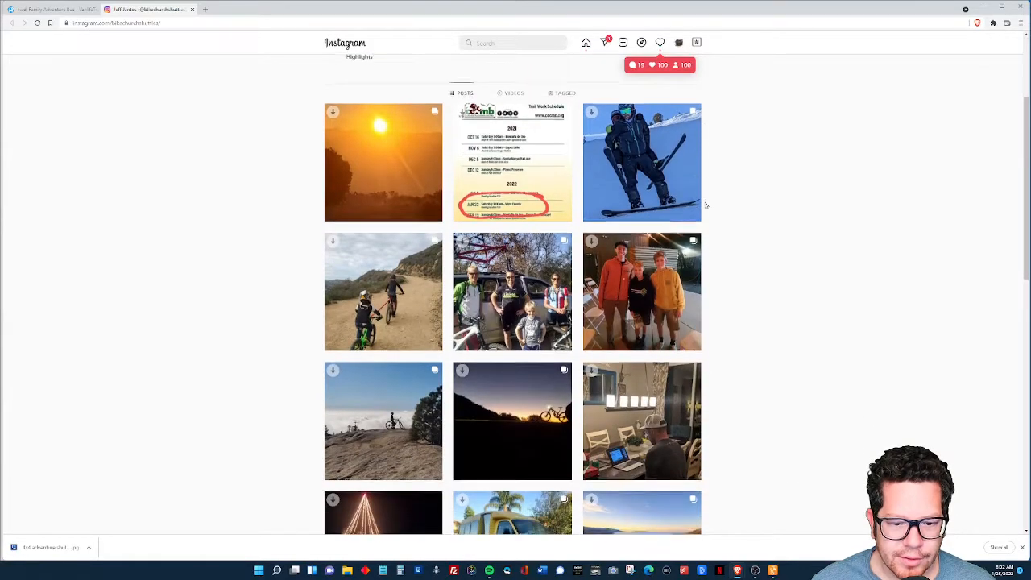
scroll("down", 3)
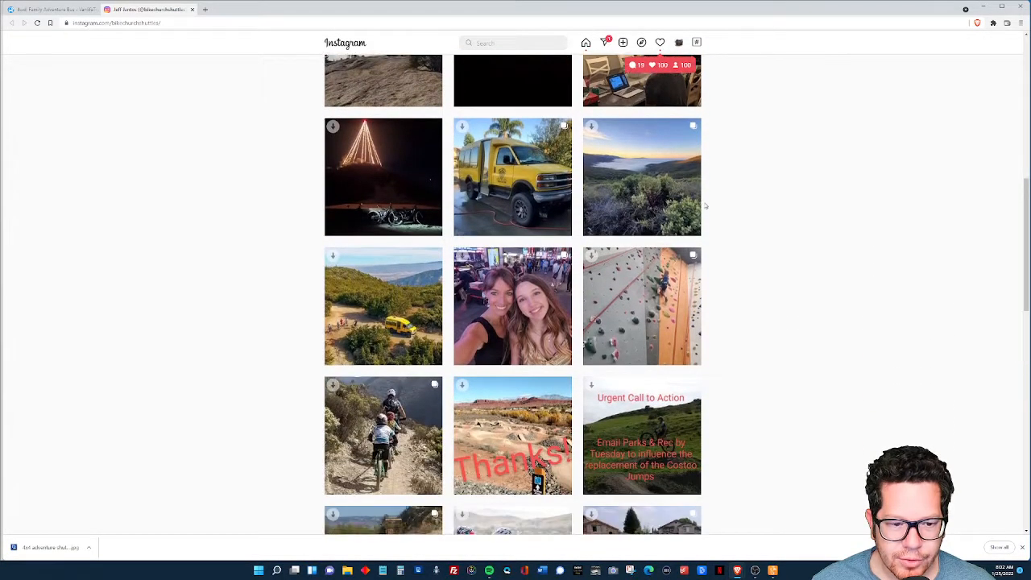
scroll("down", 3)
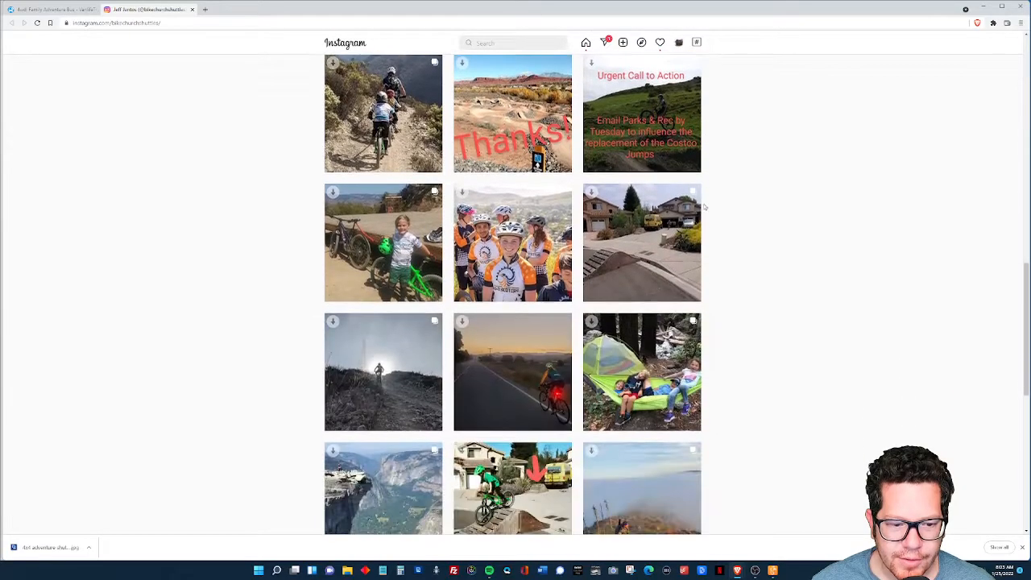
scroll("down", 3)
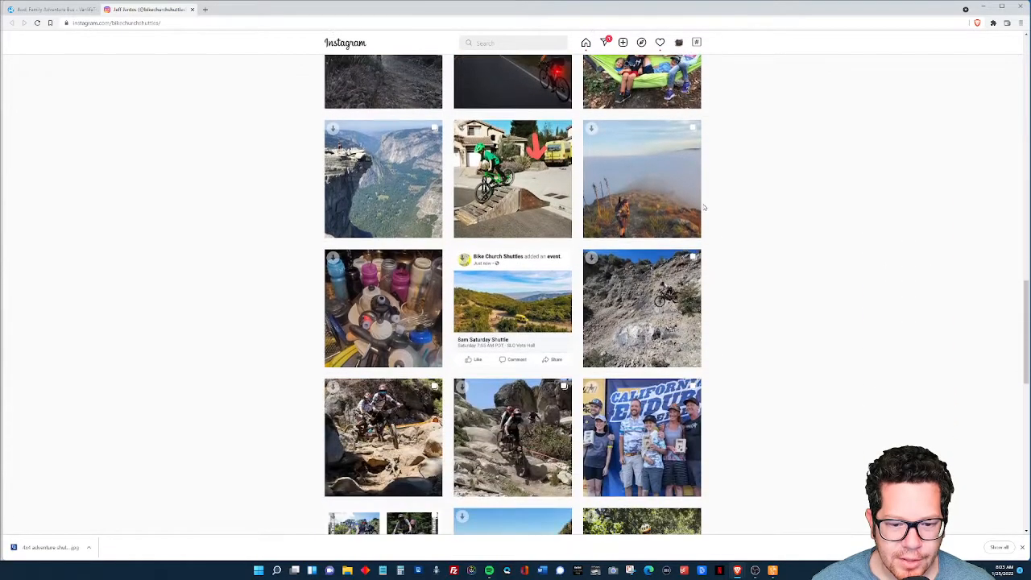
scroll("down", 3)
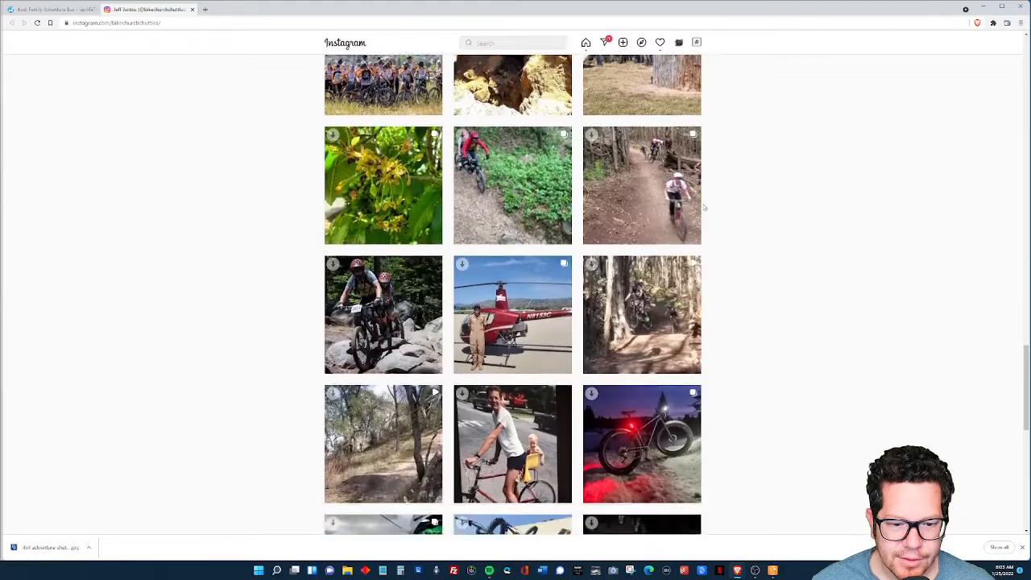
scroll("up", 3)
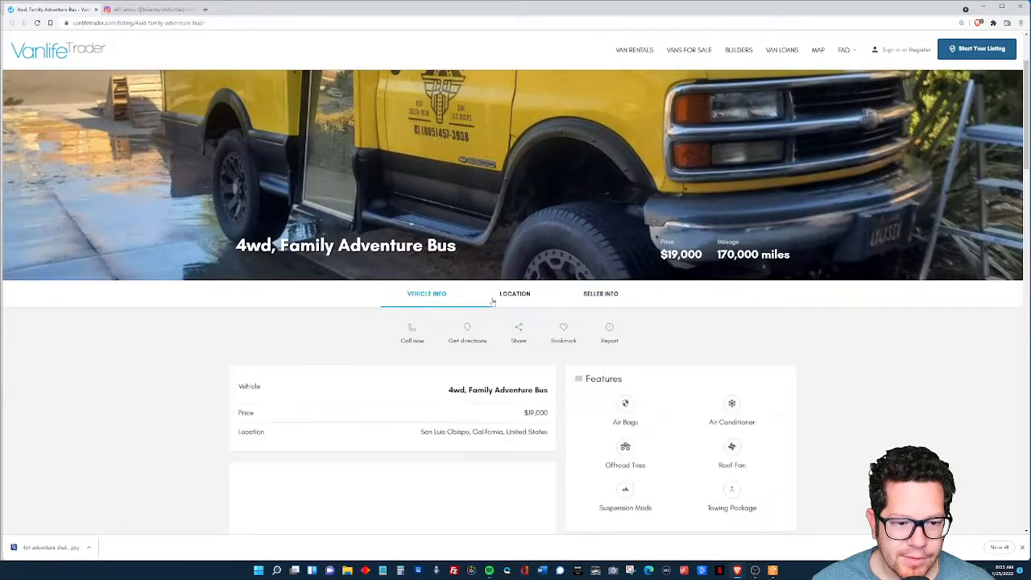
Scroll the bus listing to the Technical Specifications and the seller's long description.
scroll("down", 3)
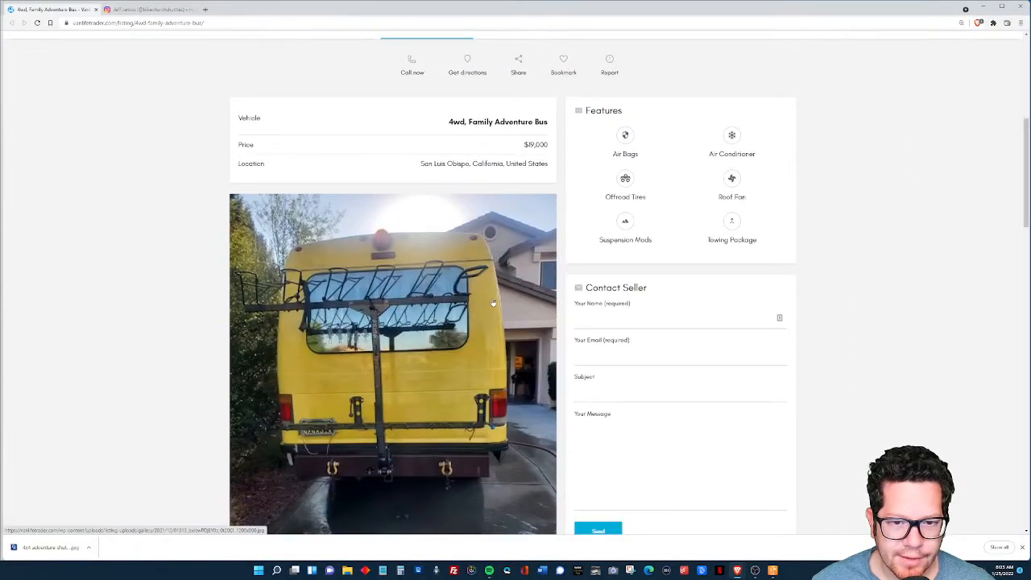
scroll("down", 3)
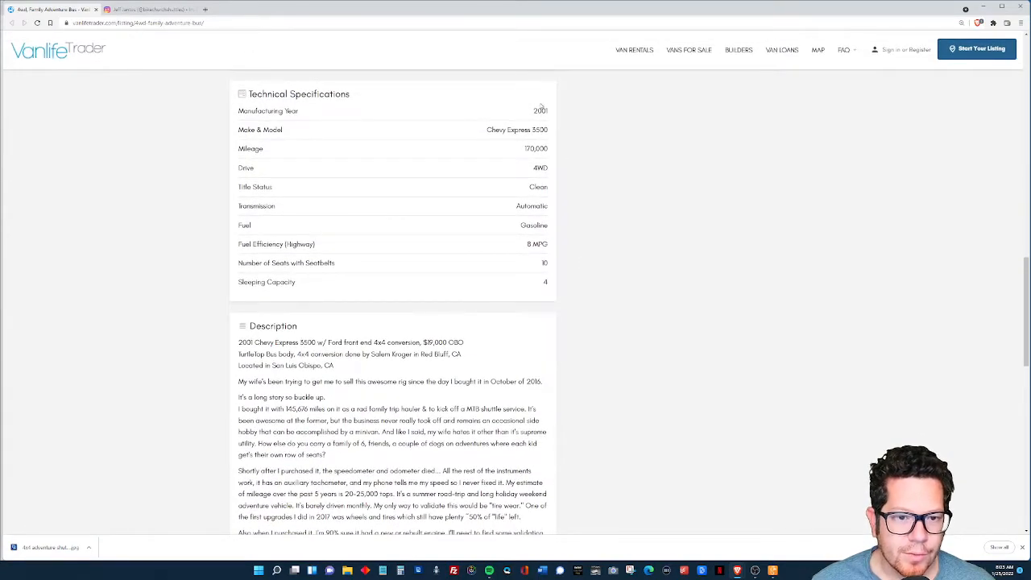
mouse_move(528, 130)
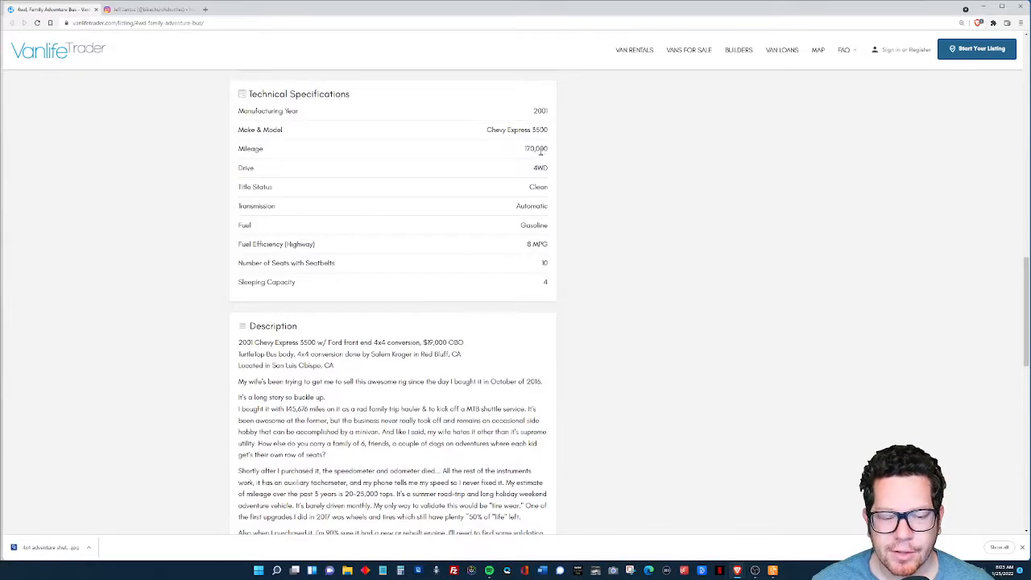
mouse_move(550, 171)
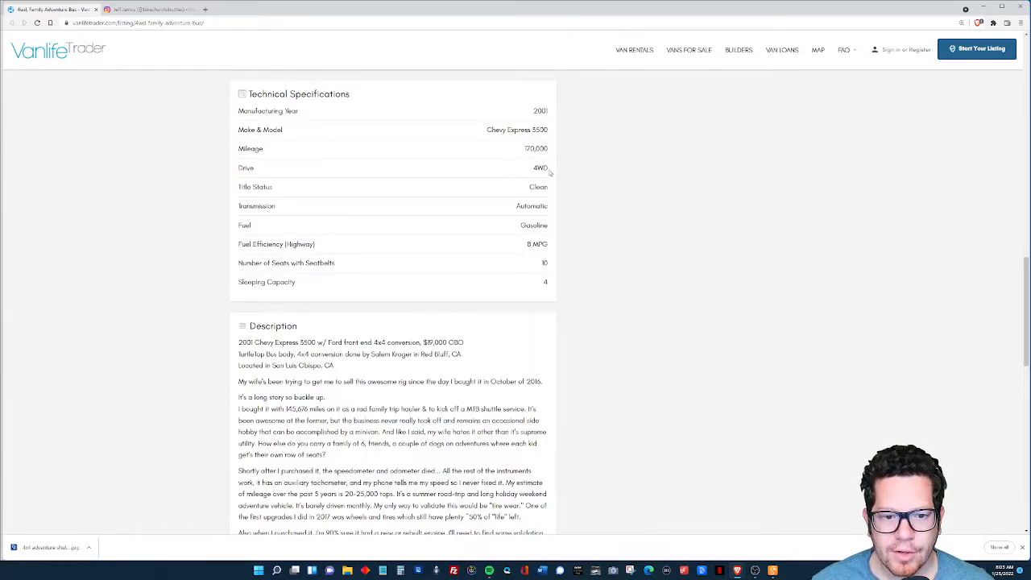
scroll("up", 3)
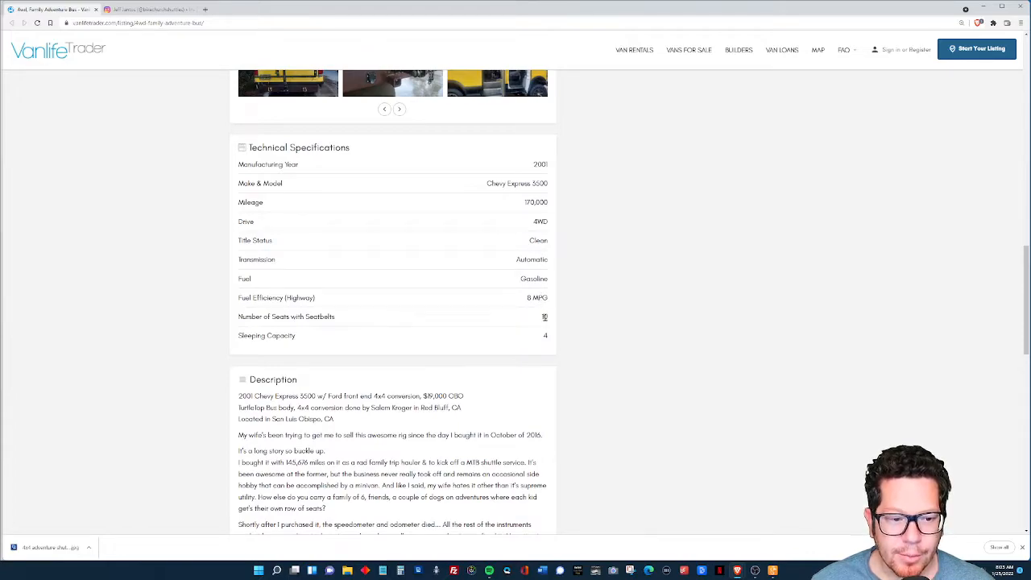
mouse_move(548, 334)
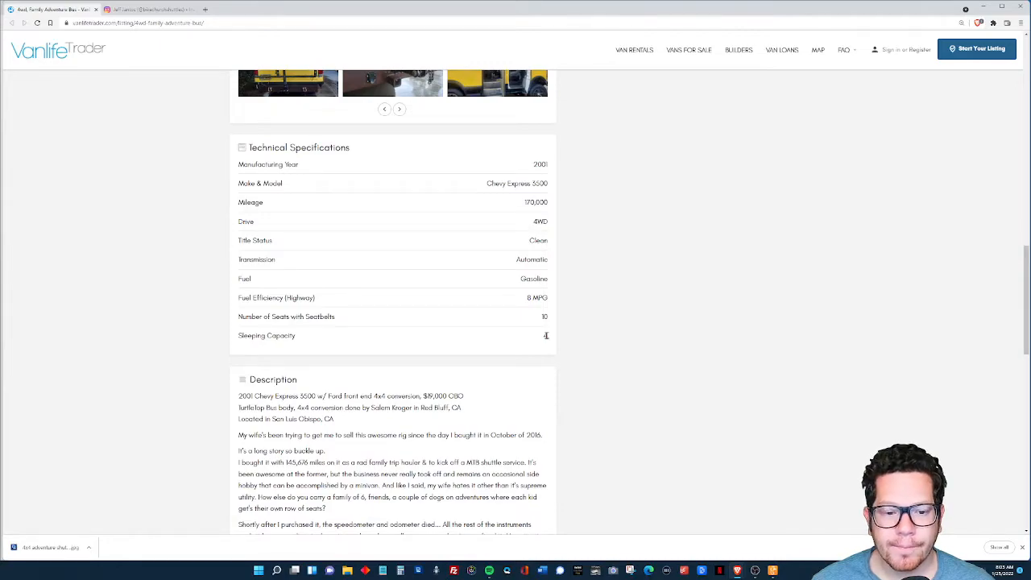
scroll("down", 3)
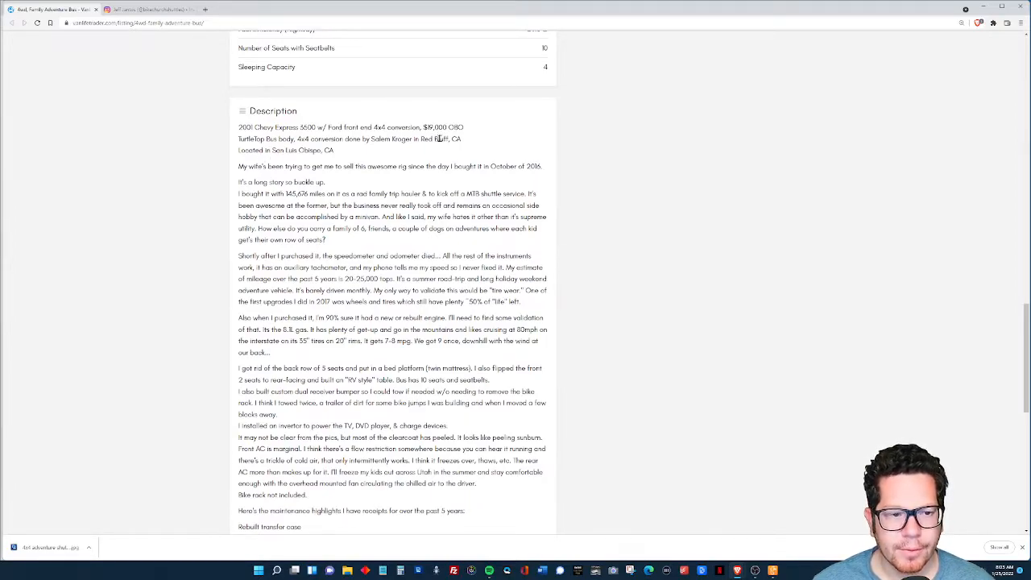
scroll("down", 3)
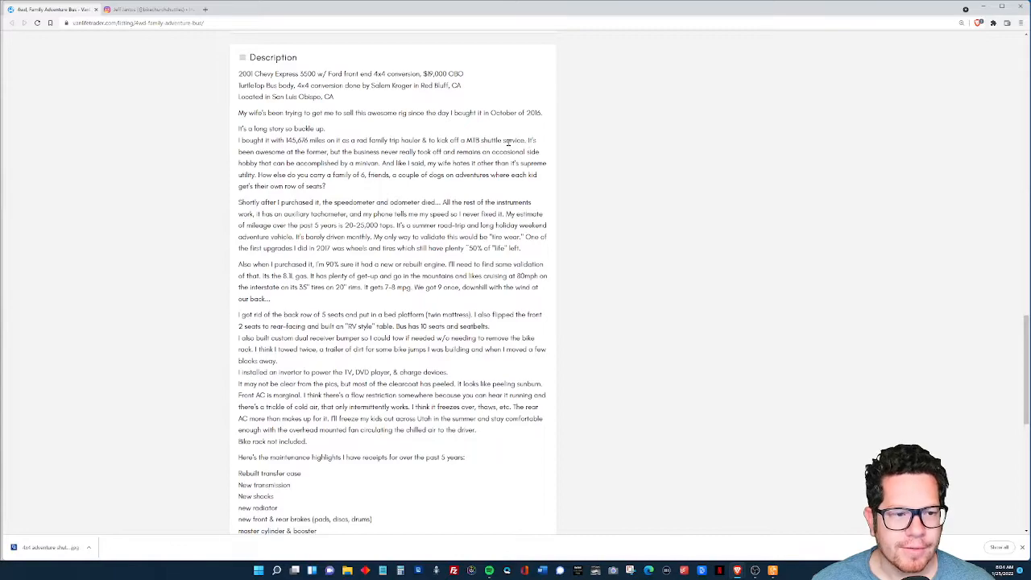
mouse_move(368, 175)
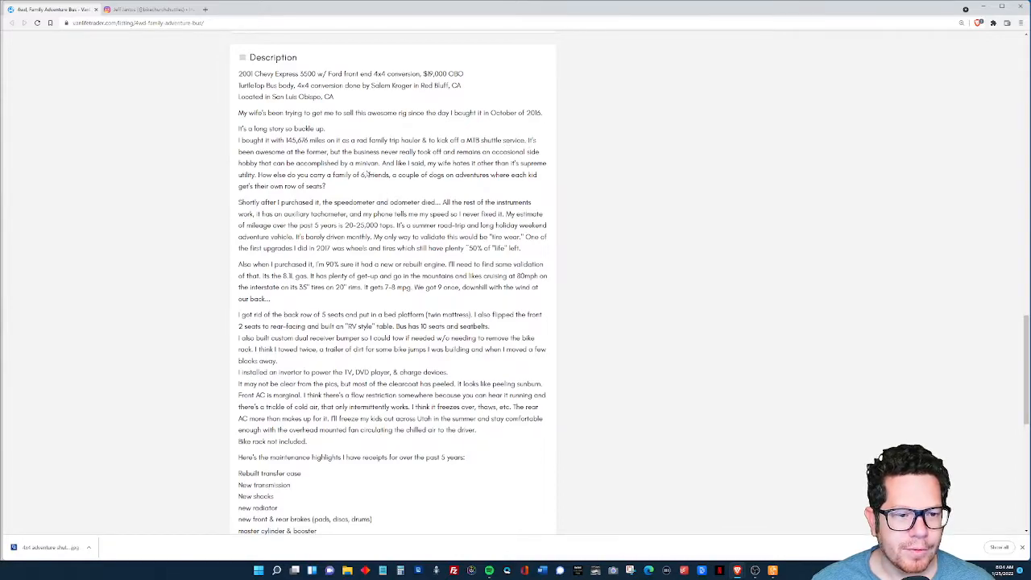
scroll("down", 3)
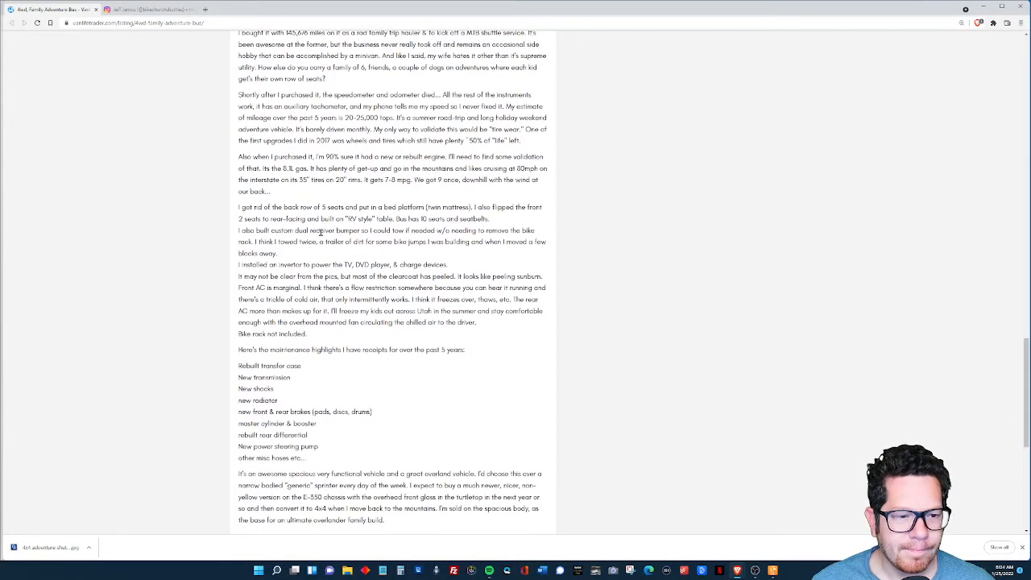
scroll("down", 3)
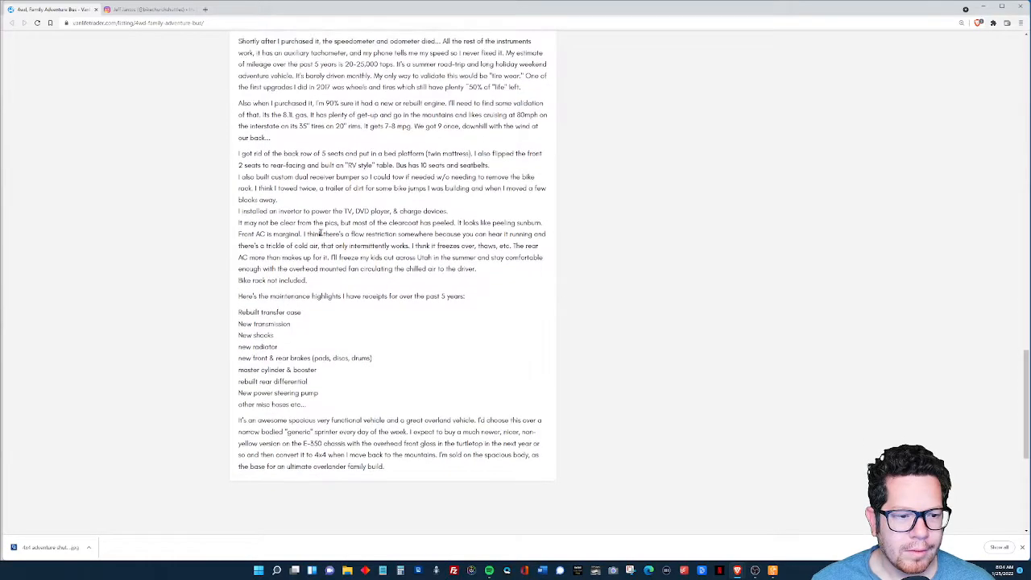
scroll("down", 3)
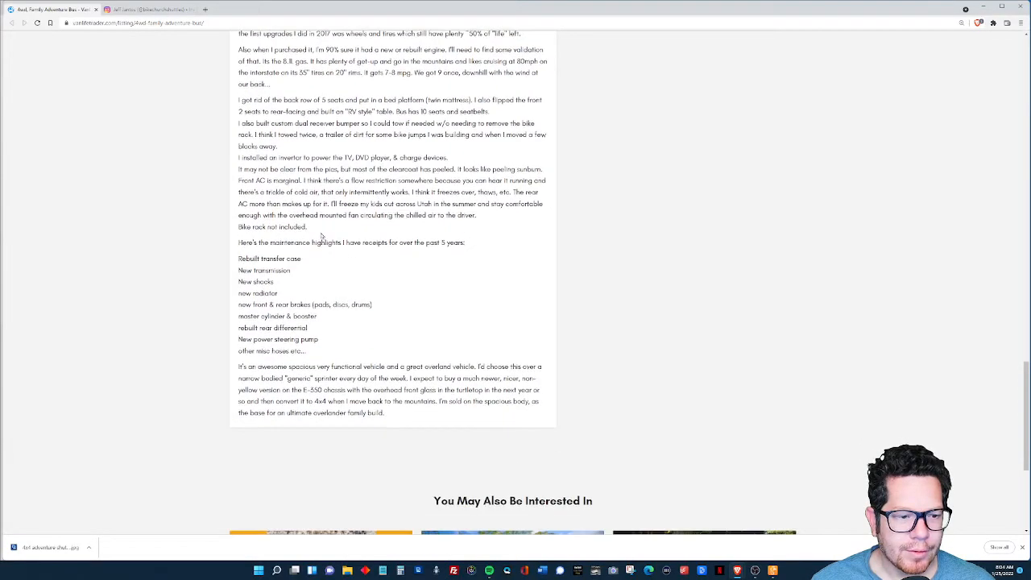
triple_click(351, 243)
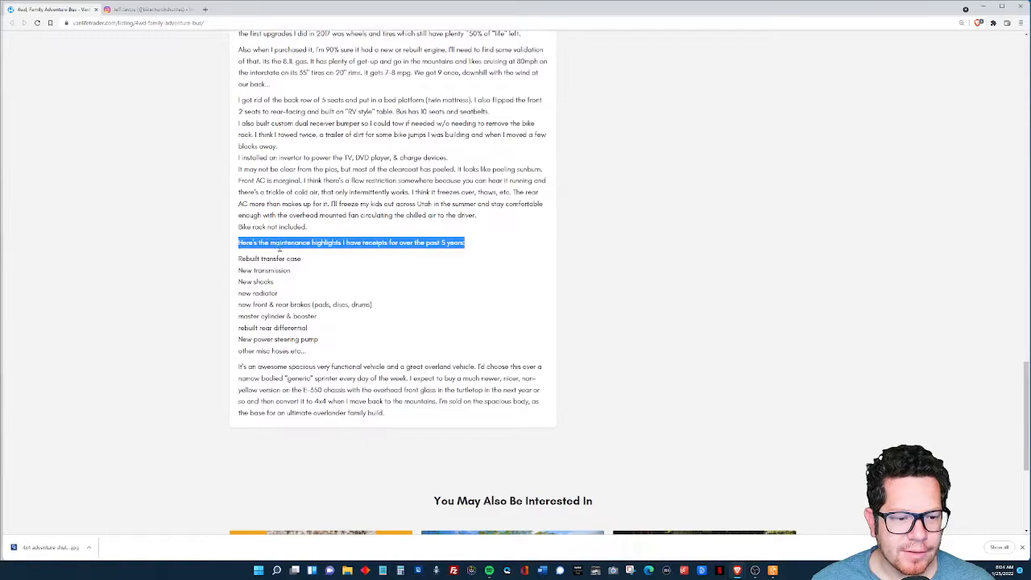
left_click(323, 401)
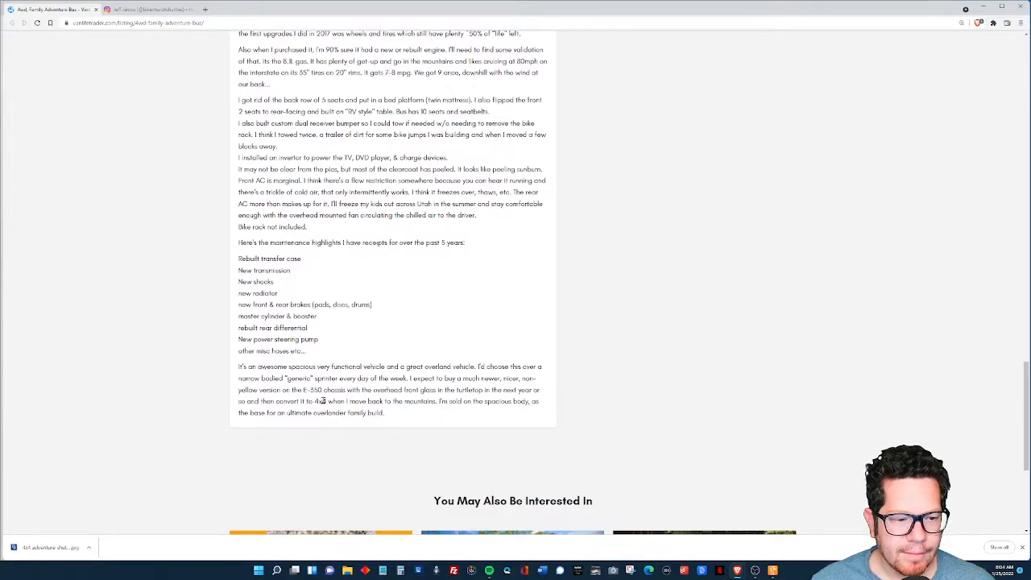
mouse_move(326, 353)
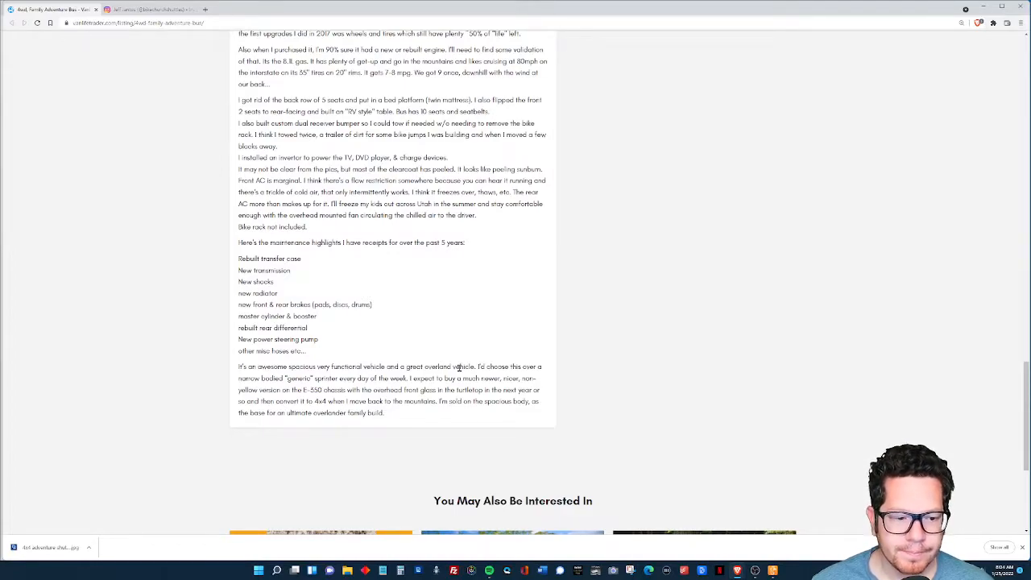
Scroll back up the listing to the main rear-view photo of the yellow bus.
scroll("down", 3)
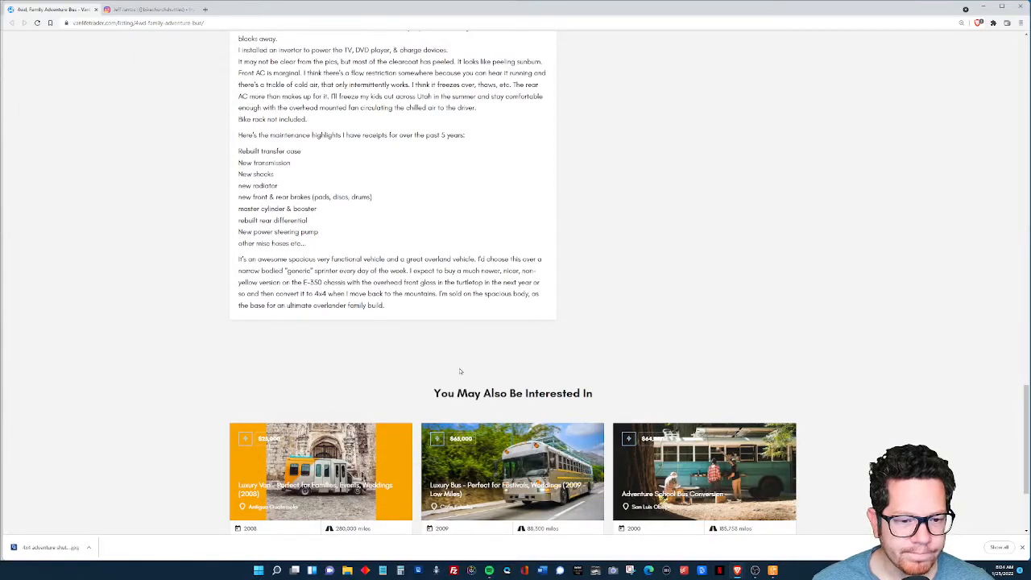
scroll("up", 3)
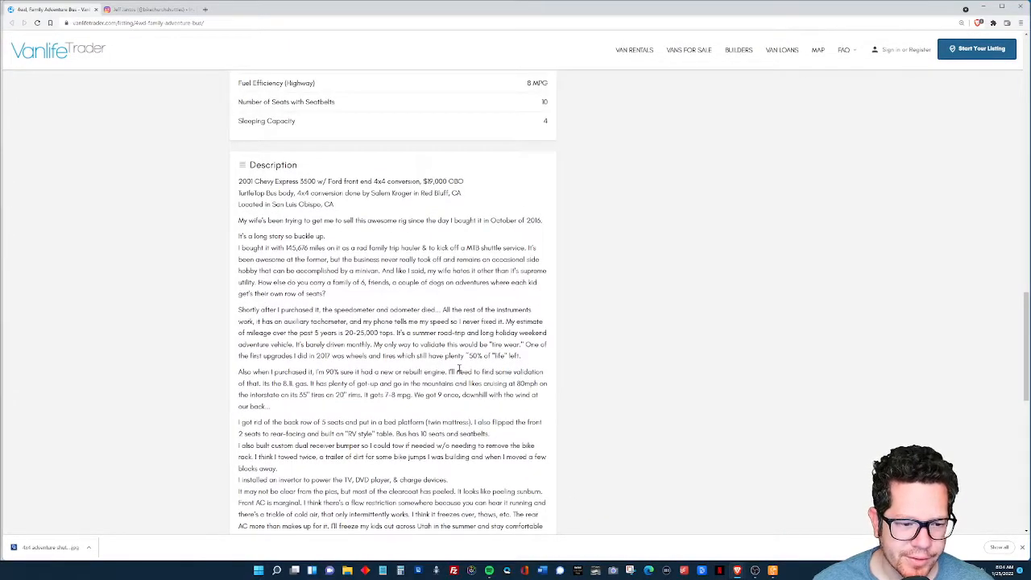
scroll("up", 3)
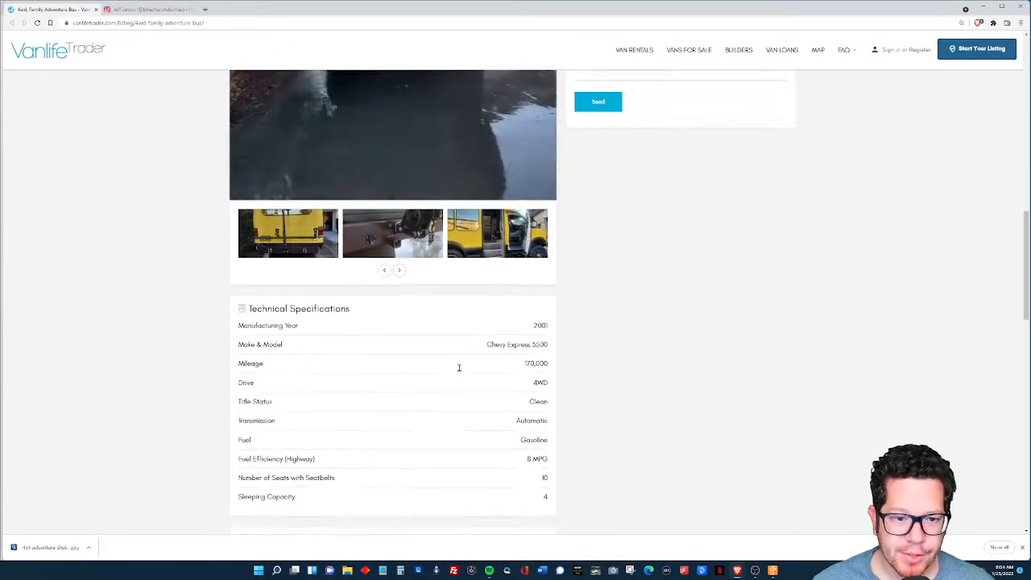
scroll("up", 3)
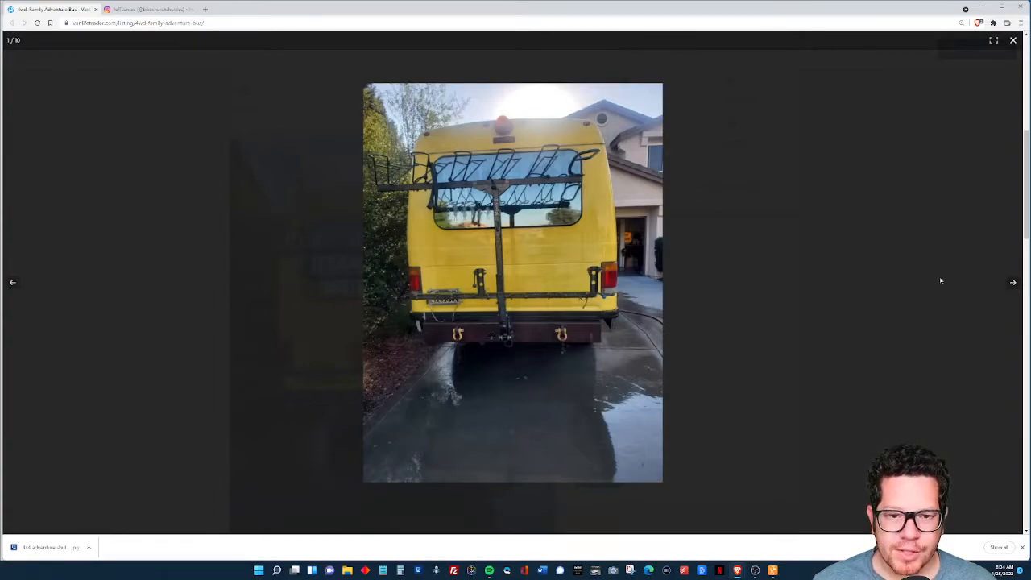
Step through the bus photos, including the cab interior, to the last of ten.
left_click(1013, 282)
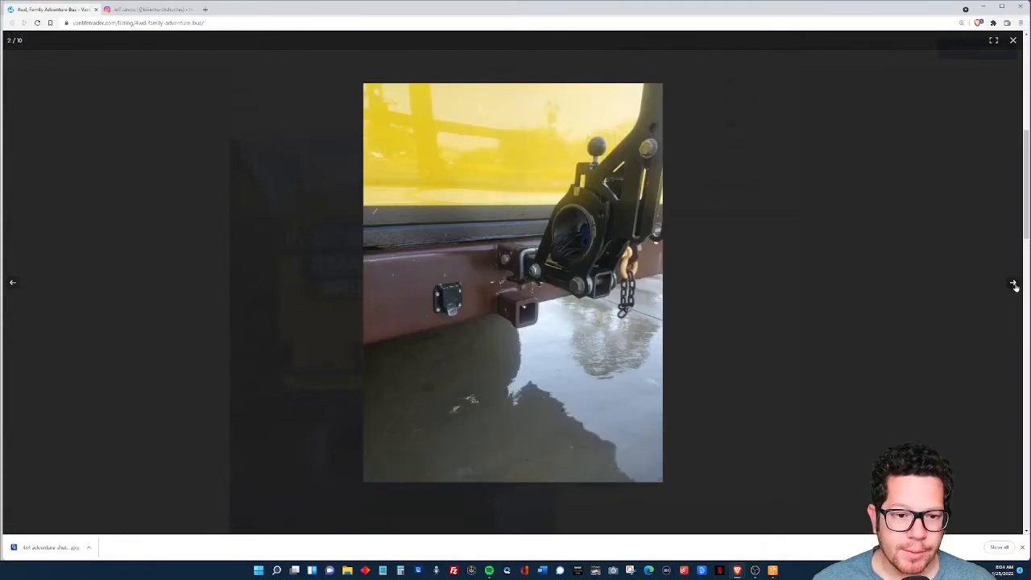
left_click(1015, 282)
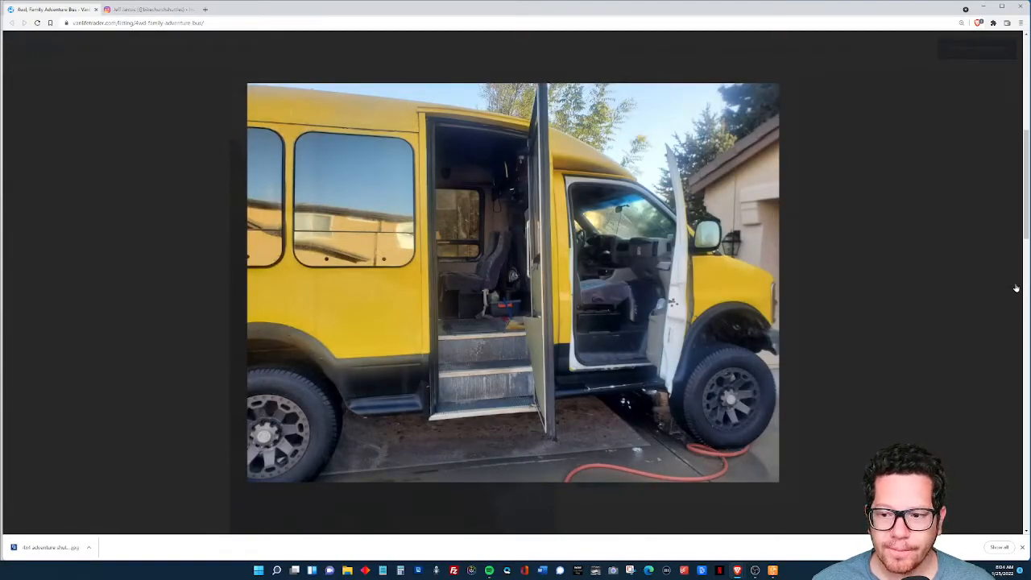
left_click(1014, 282)
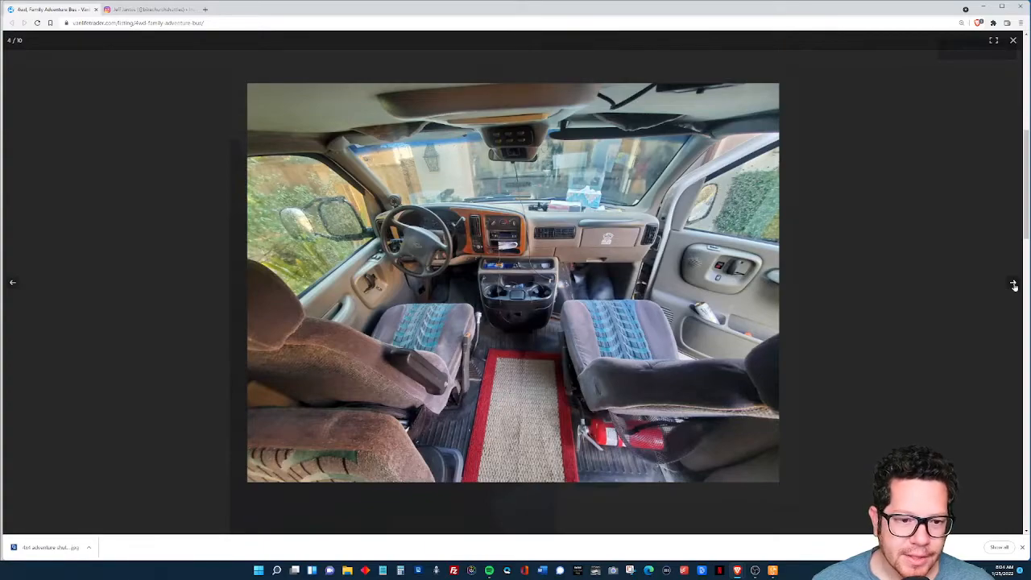
left_click(1015, 282)
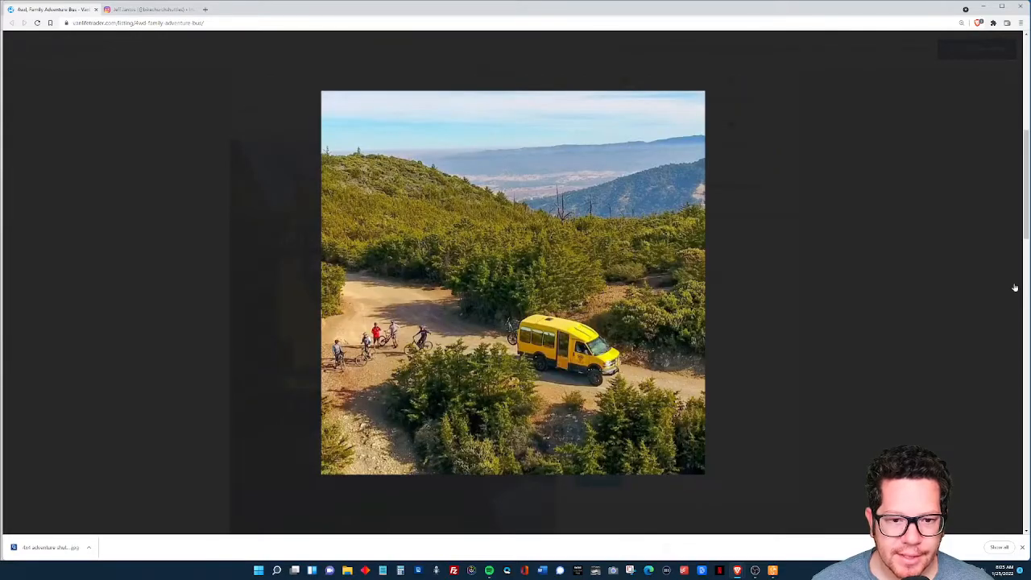
left_click(513, 282)
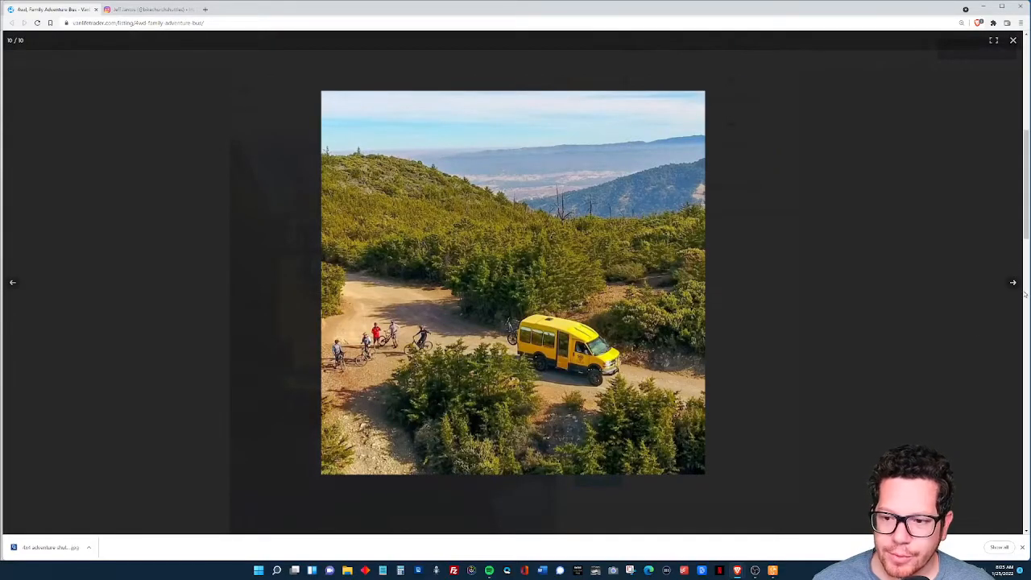
Wrap around to the first photos again, then close the gallery back to the listing.
left_click(1012, 282)
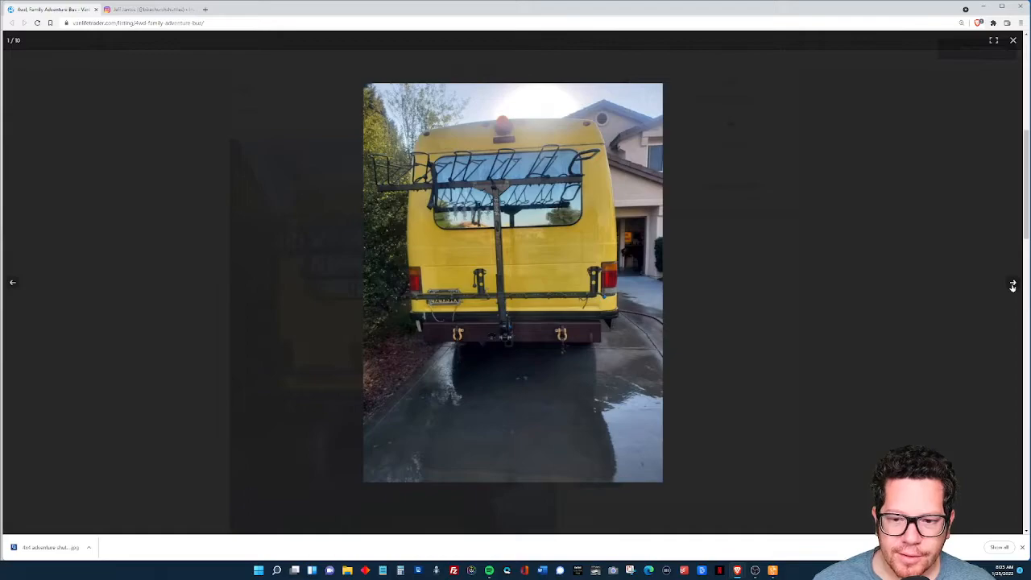
left_click(1013, 282)
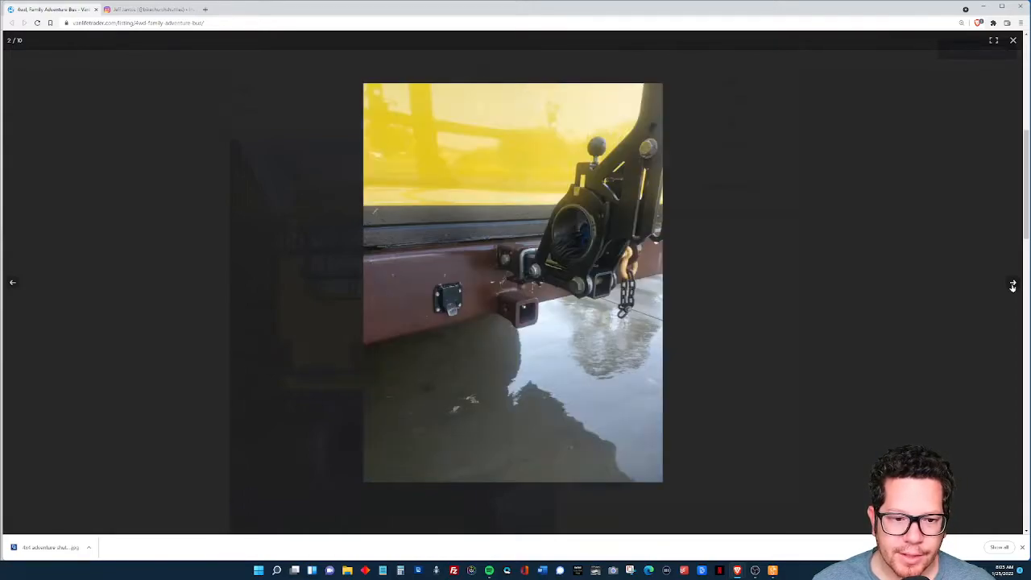
left_click(1013, 286)
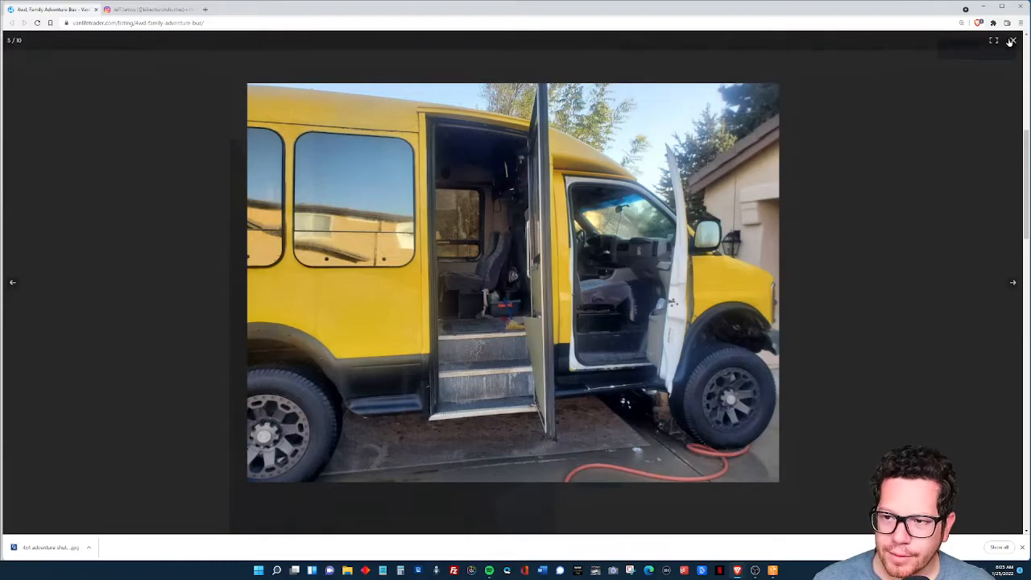
left_click(1012, 40)
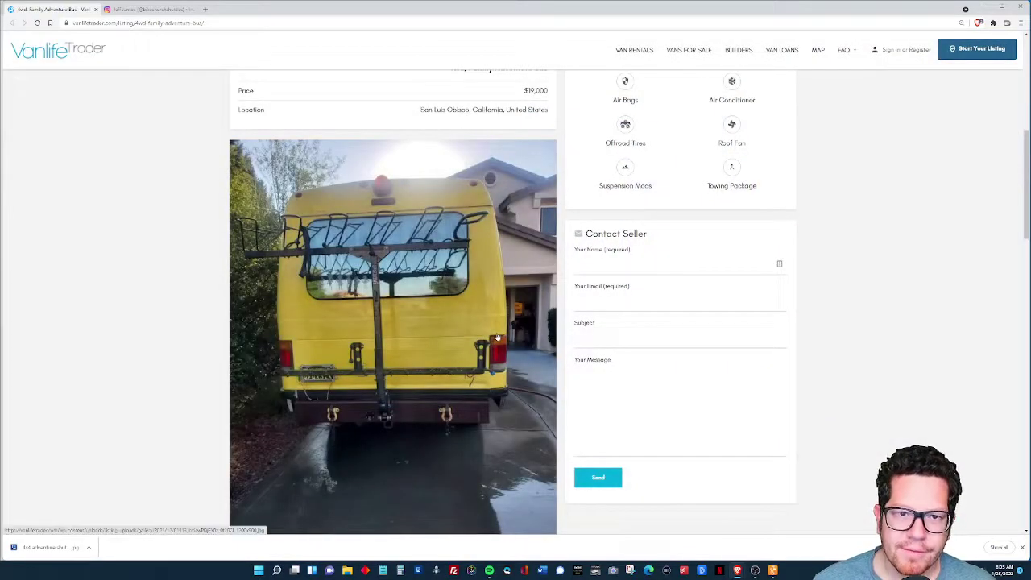
scroll("up", 3)
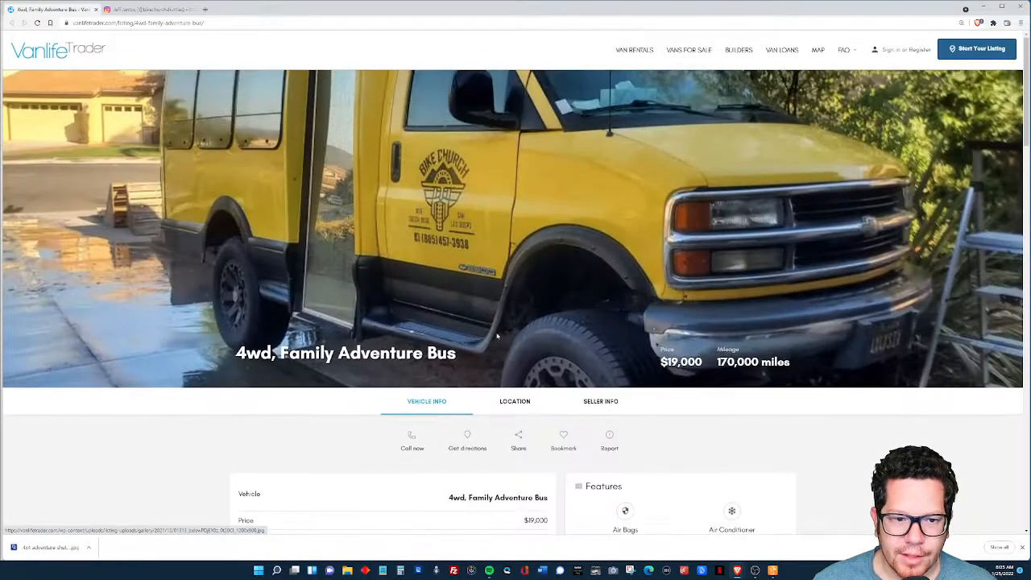
scroll("down", 3)
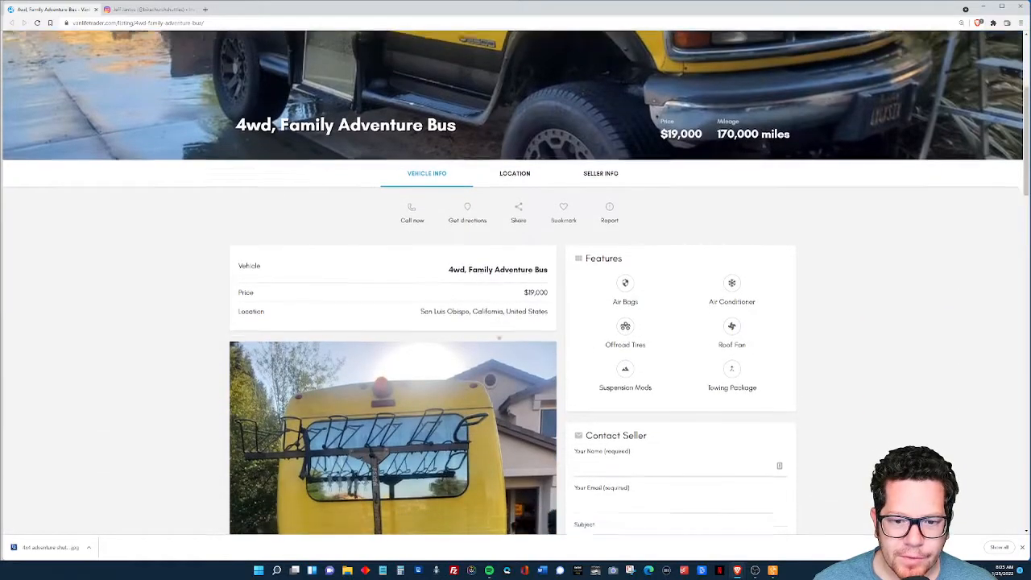
scroll("down", 3)
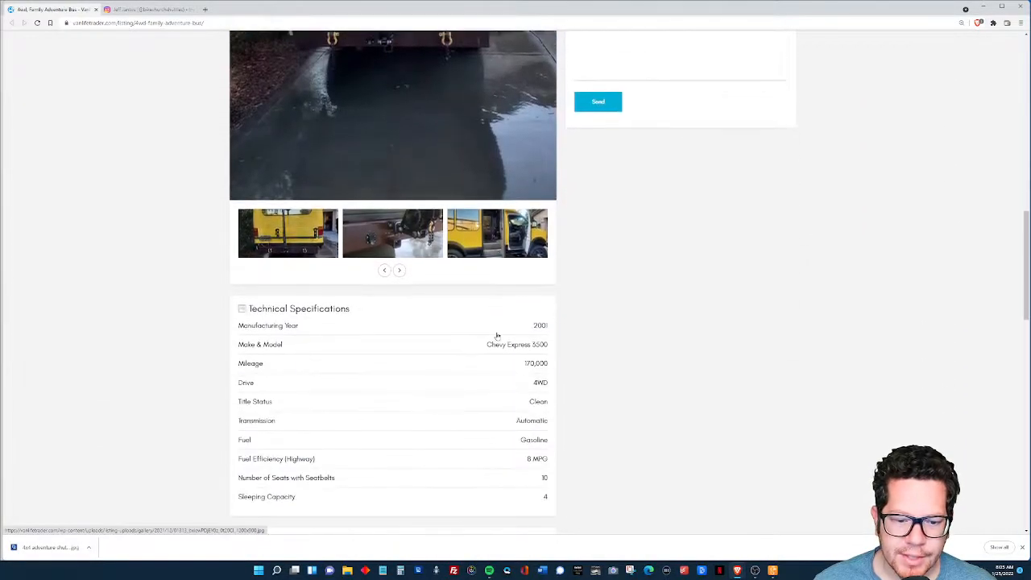
scroll("down", 3)
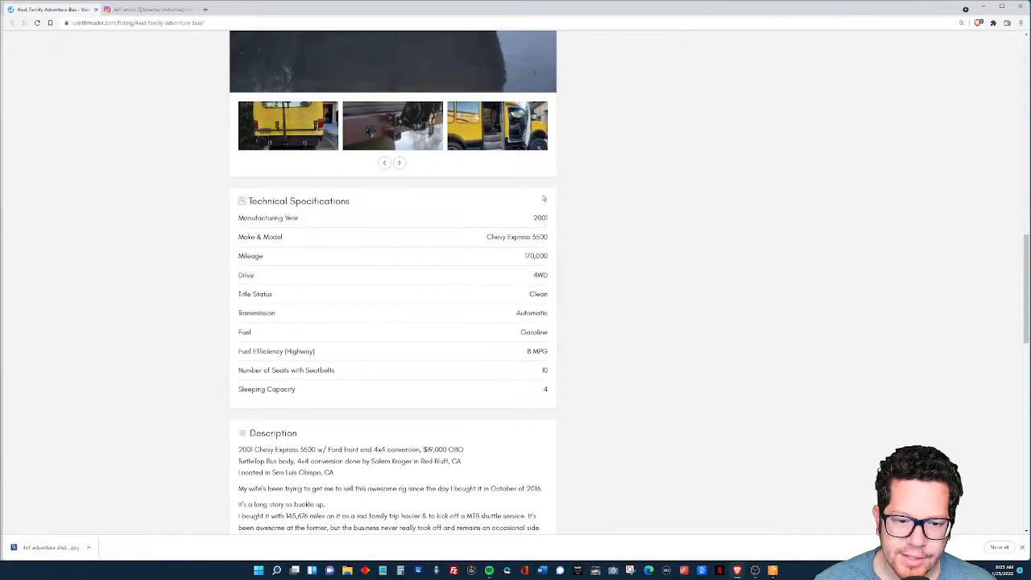
scroll("down", 3)
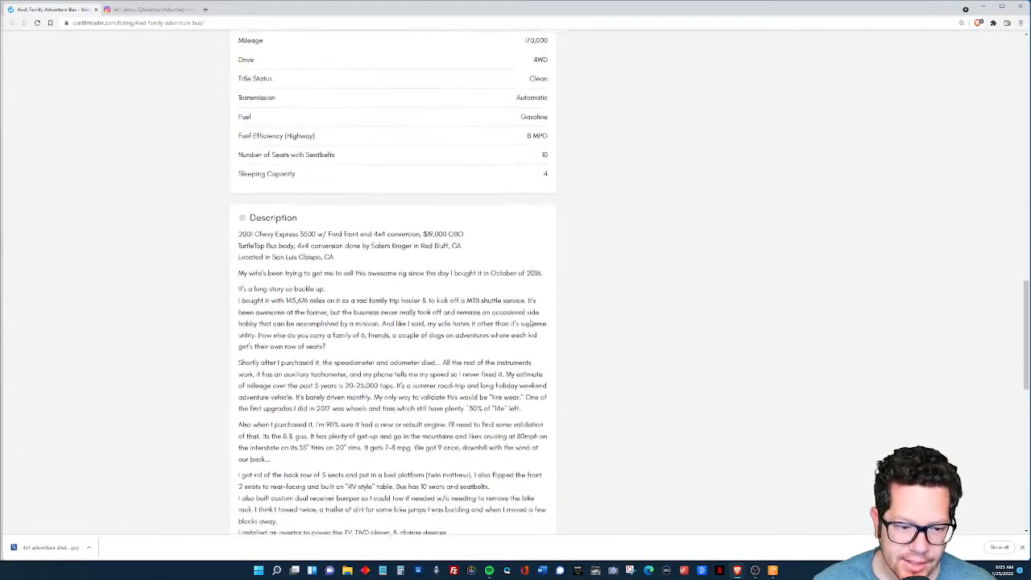
scroll("down", 3)
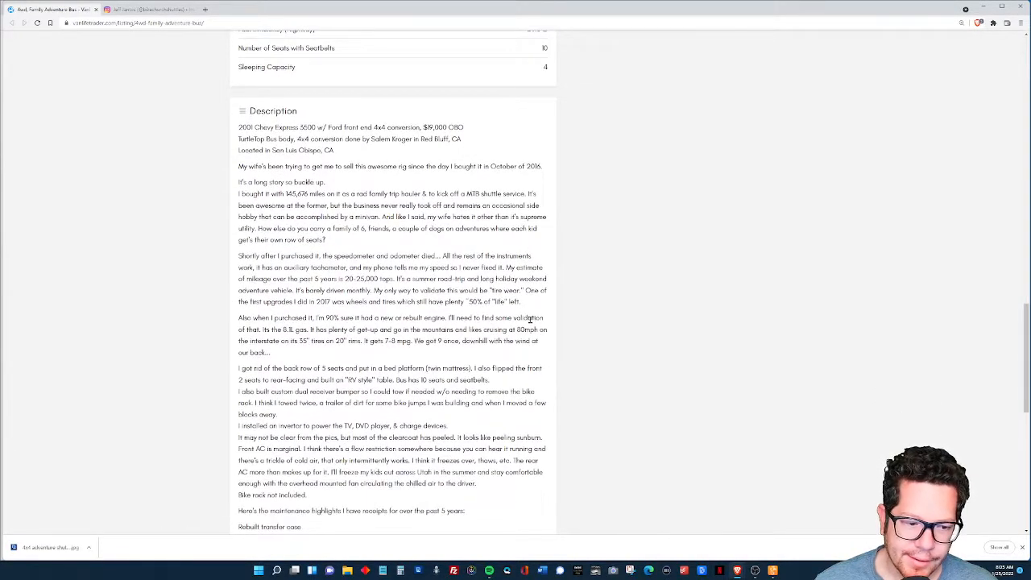
scroll("down", 3)
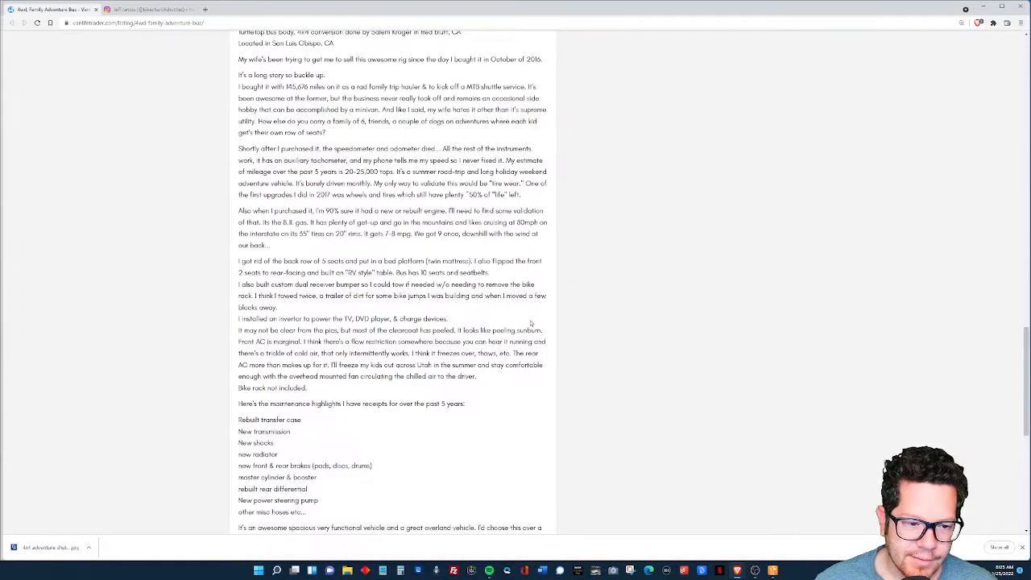
scroll("down", 3)
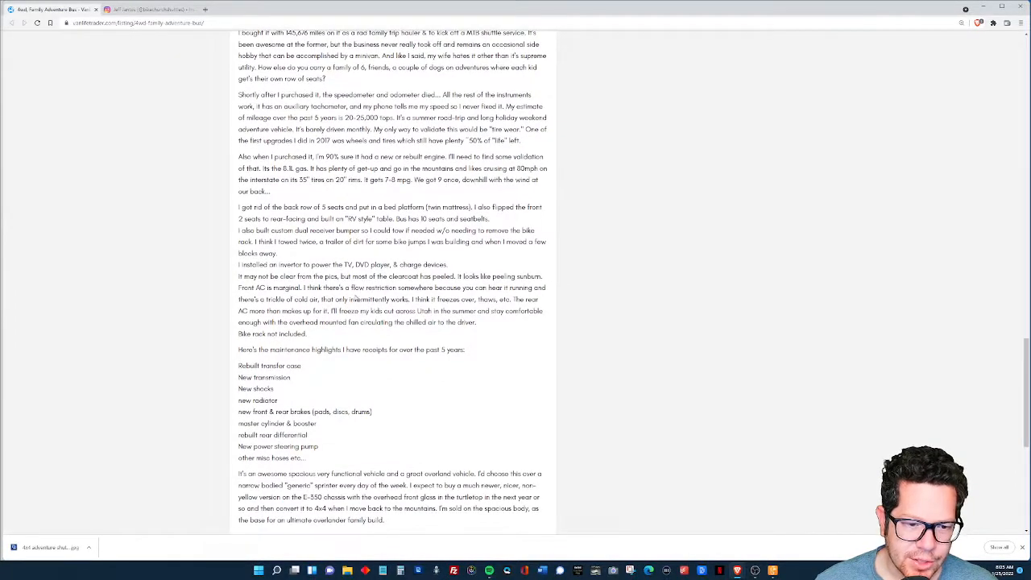
scroll("down", 3)
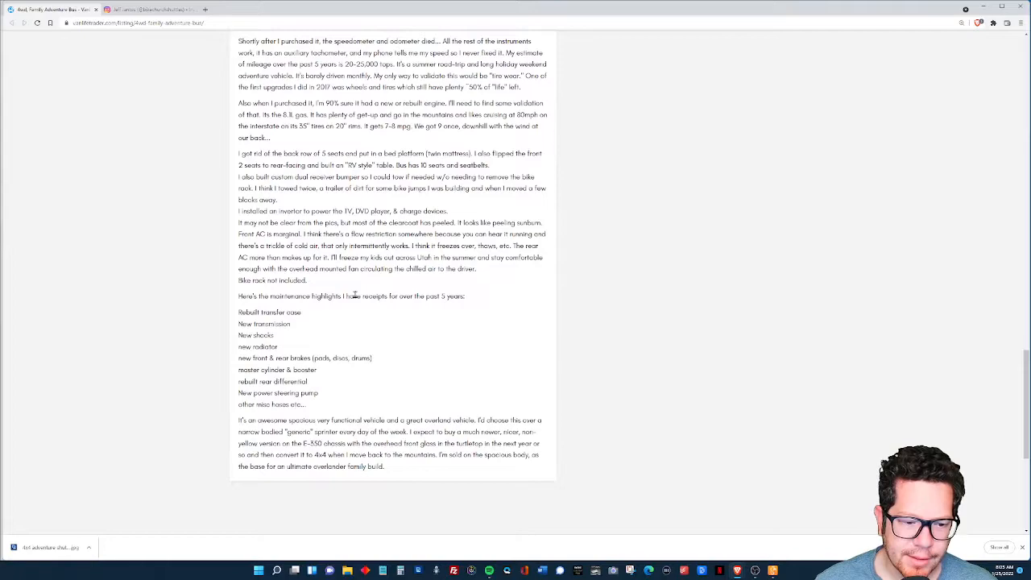
scroll("up", 3)
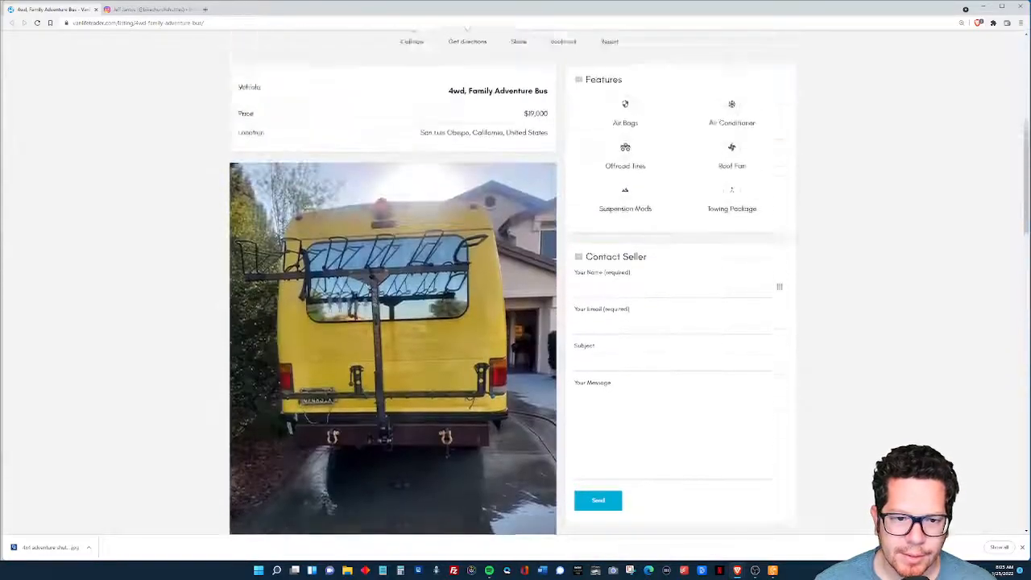
scroll("up", 3)
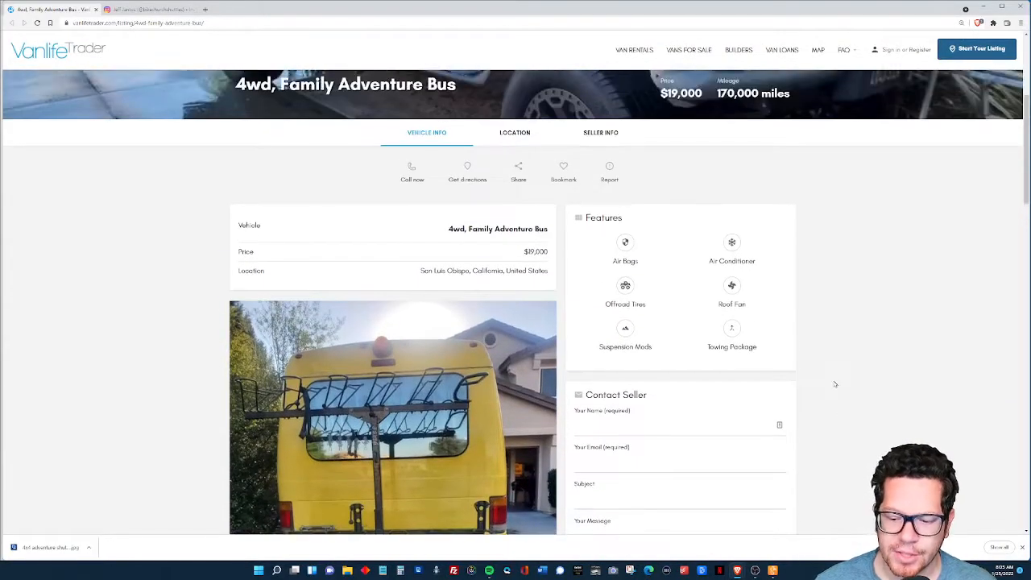